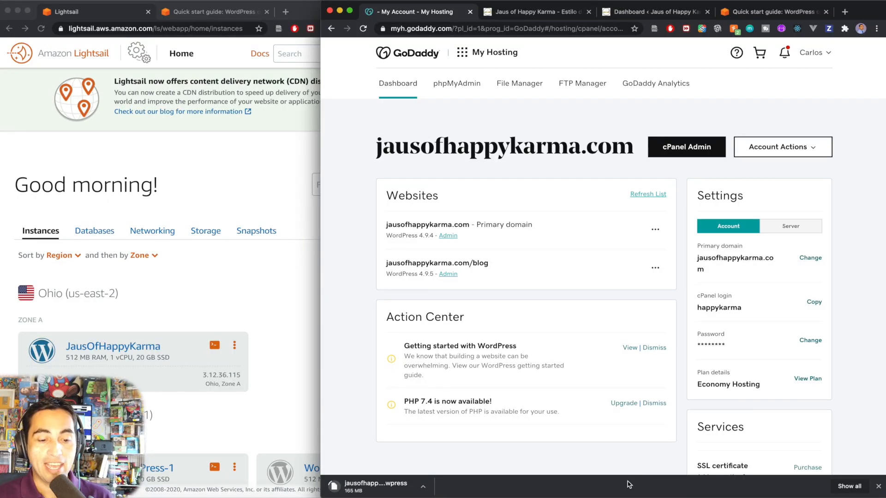
mouse_move(418, 61)
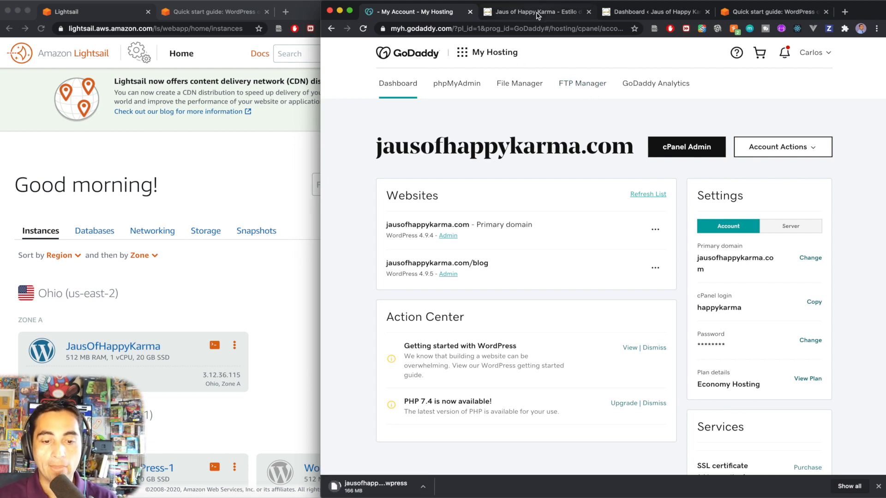
Browse the live Jaus of Happy Karma home page and its menu items such as recipes and members' videos.
click(534, 11)
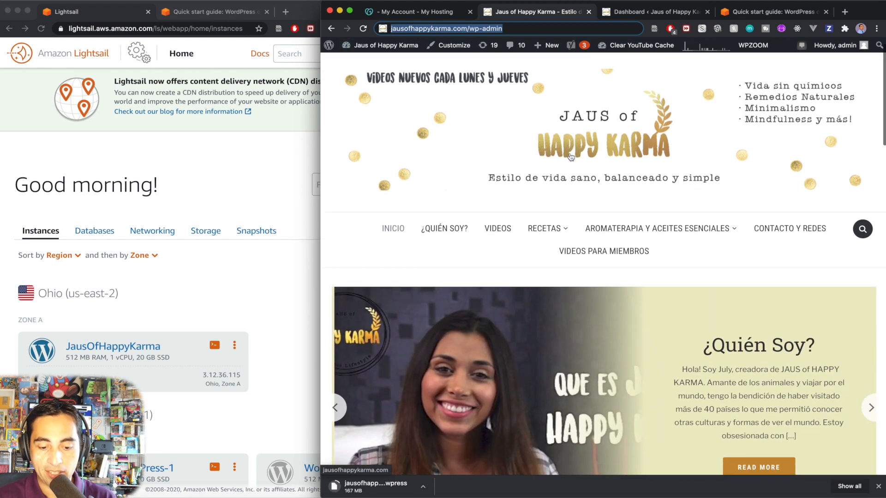
scroll(down, 3)
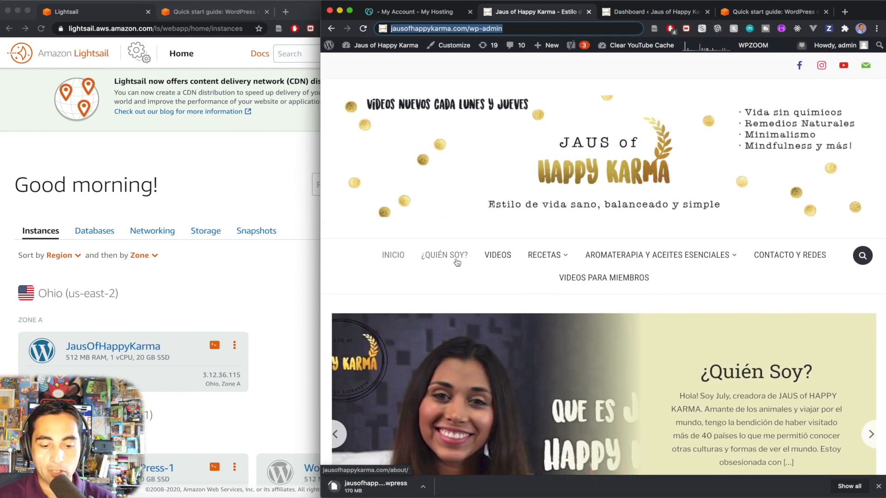
click(543, 255)
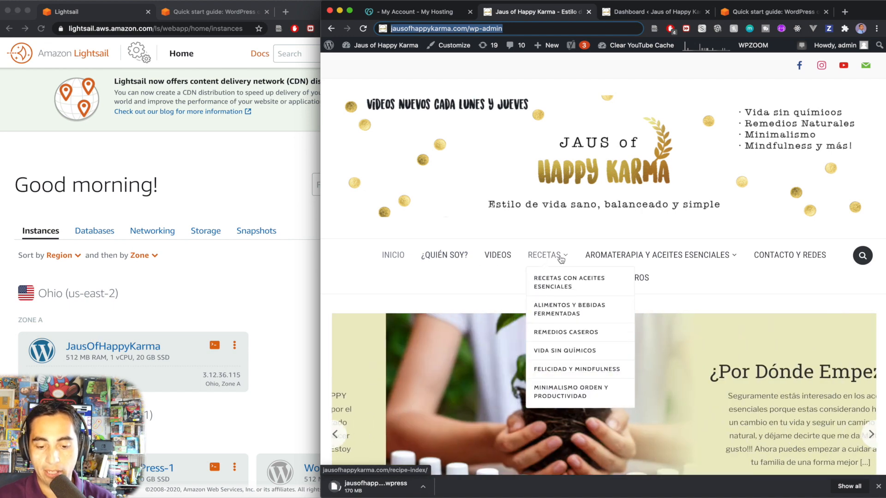
mouse_move(621, 255)
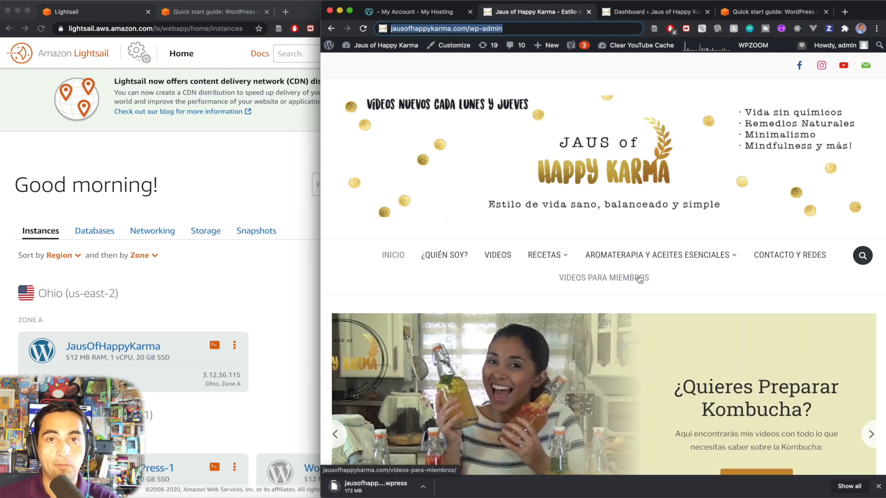
click(870, 434)
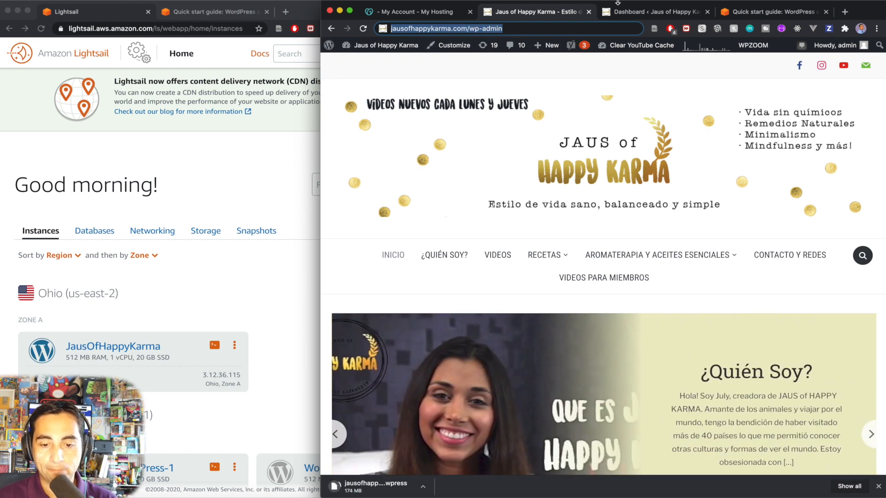
Review the WordPress admin dashboard and bring up Plugins > Installed Plugins.
click(656, 11)
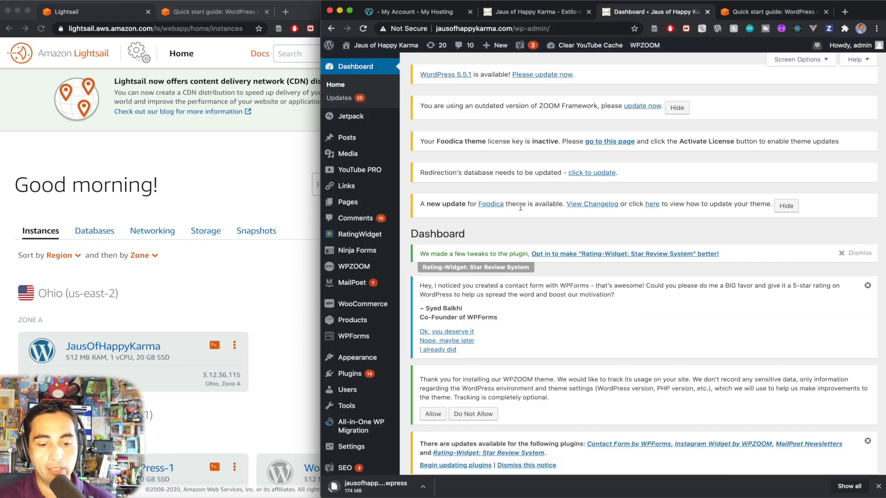
scroll(down, 3)
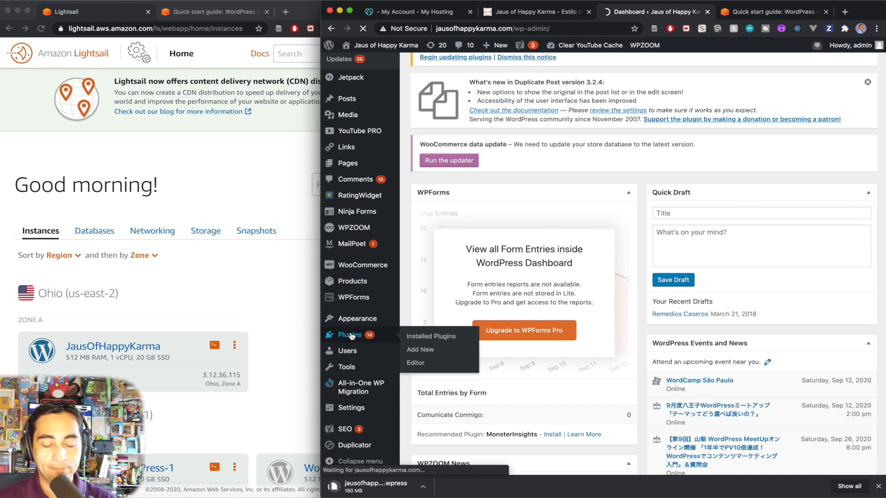
click(431, 336)
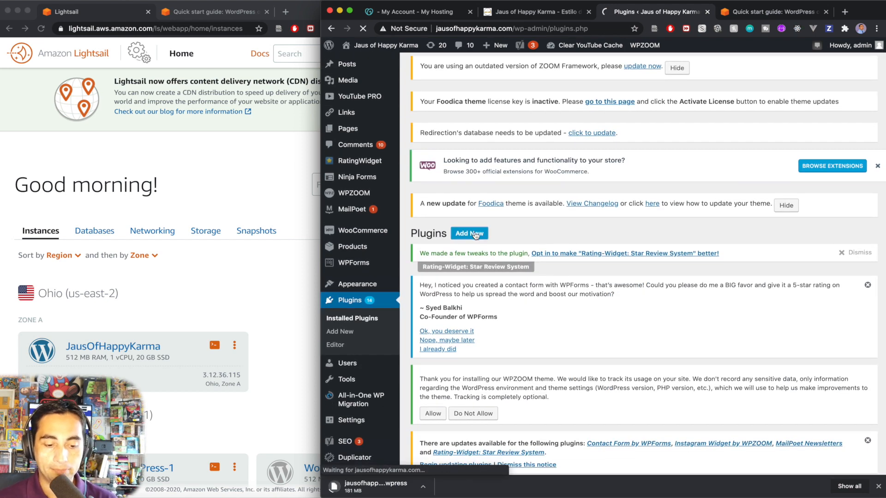
Search Add New plugins for 'all in one wp' and see All-in-One WP Migration marked Active.
click(468, 234)
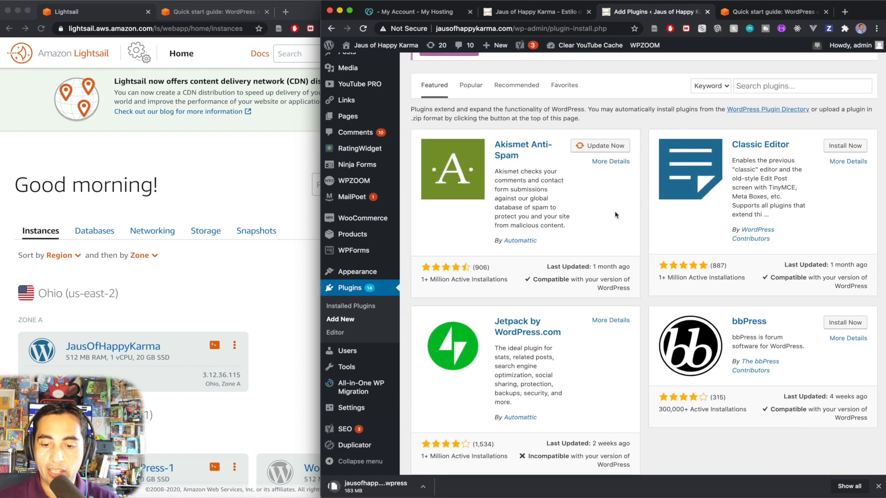
text(all in one wp)
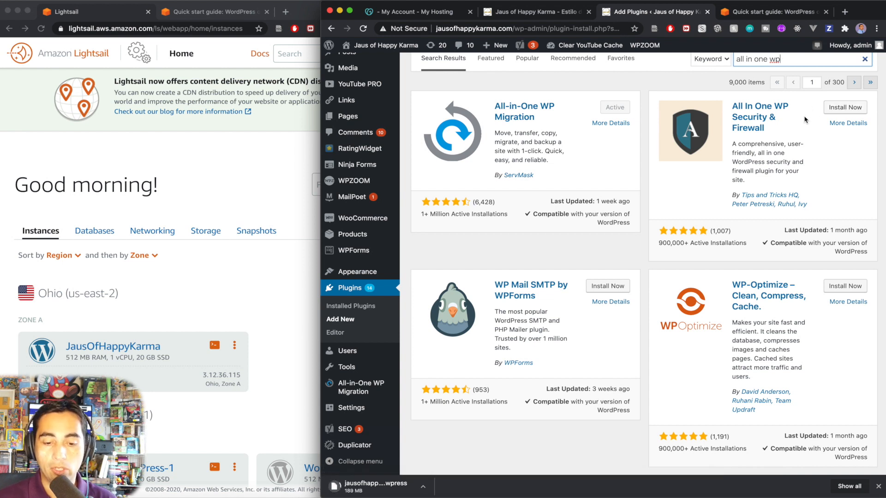
mouse_move(613, 113)
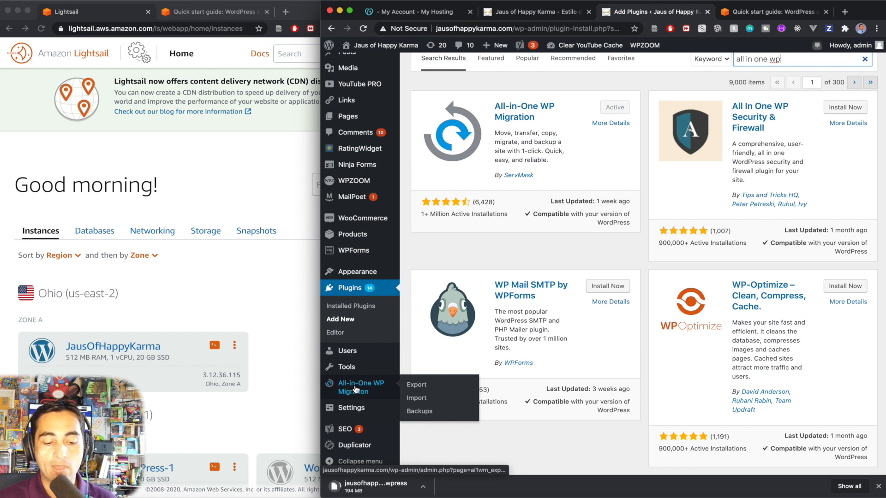
Go to All-in-One WP Migration > Export and scroll to the Export Site panel.
click(417, 384)
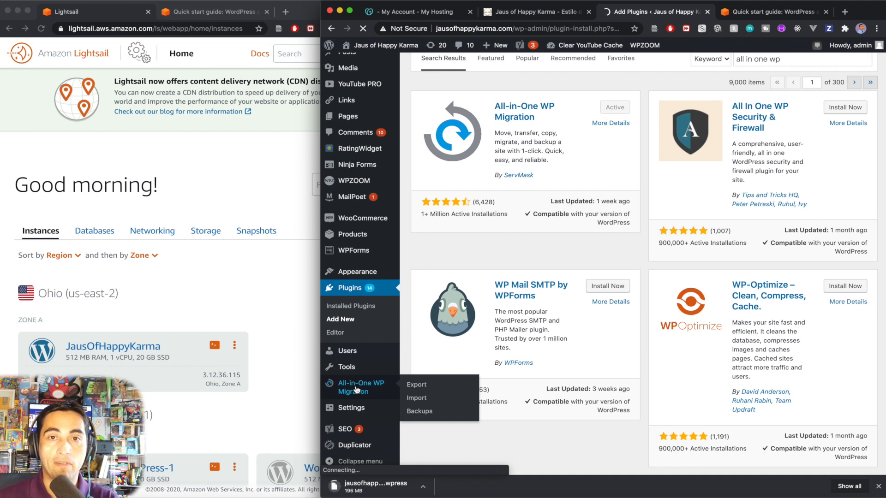
click(416, 383)
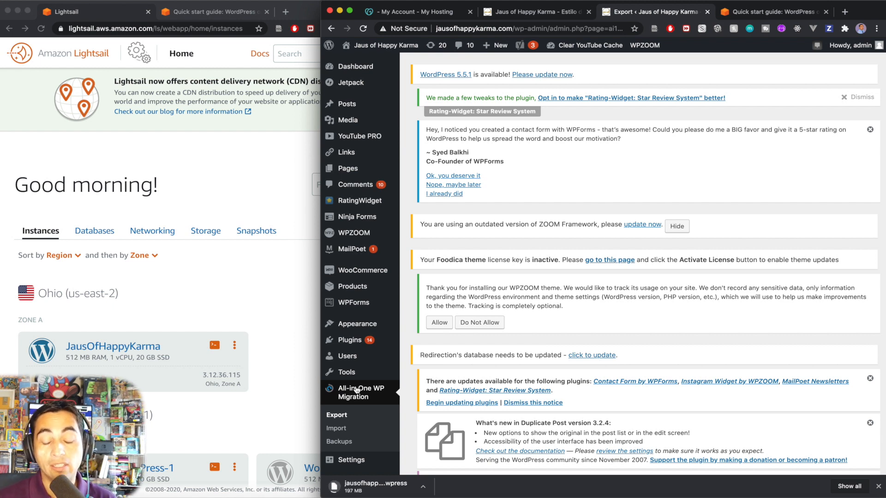
mouse_move(602, 216)
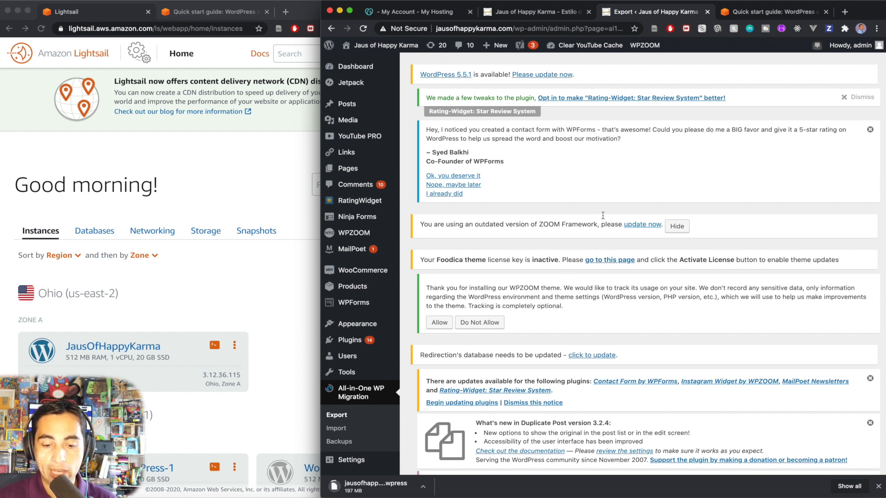
mouse_move(639, 174)
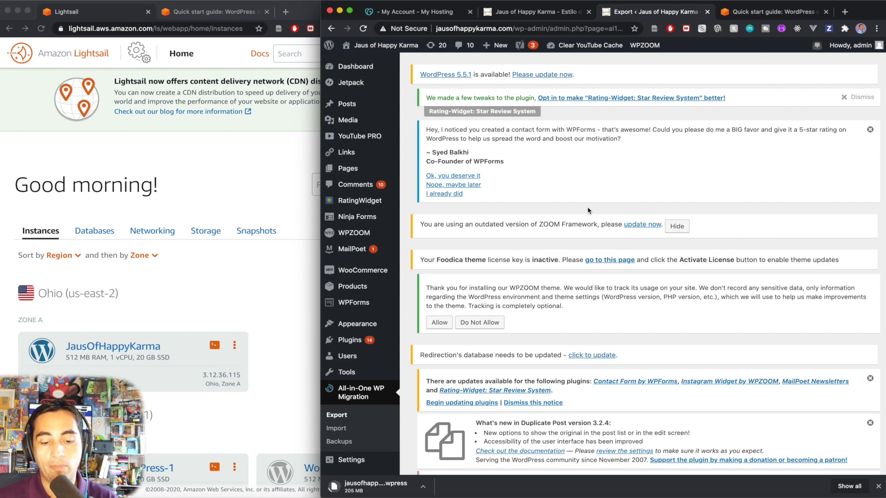
scroll(down, 3)
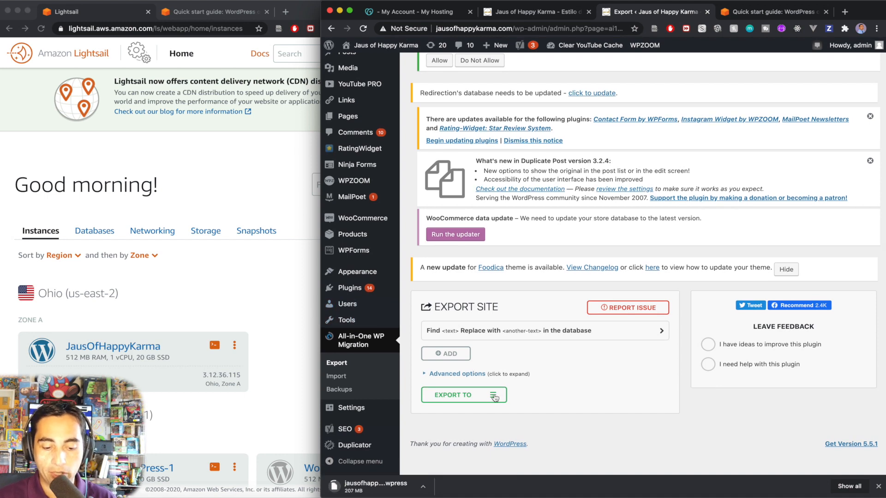
Choose Export To > File to start exporting the whole site.
click(463, 394)
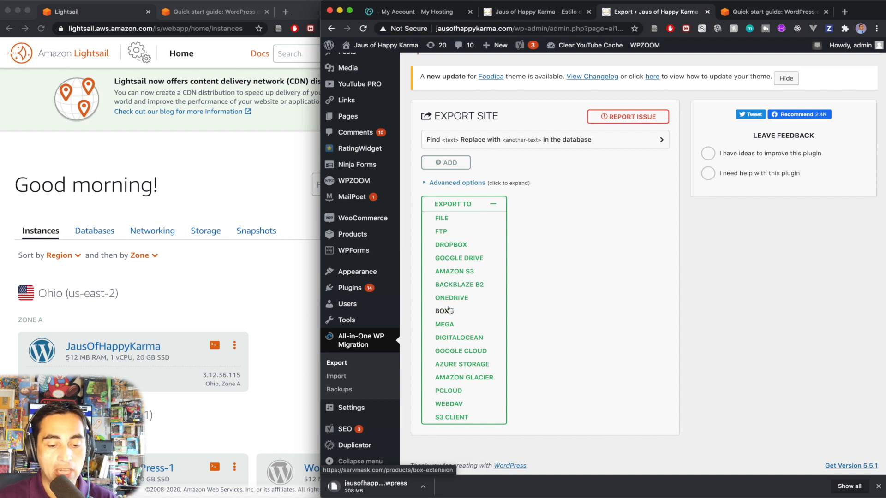
mouse_move(458, 257)
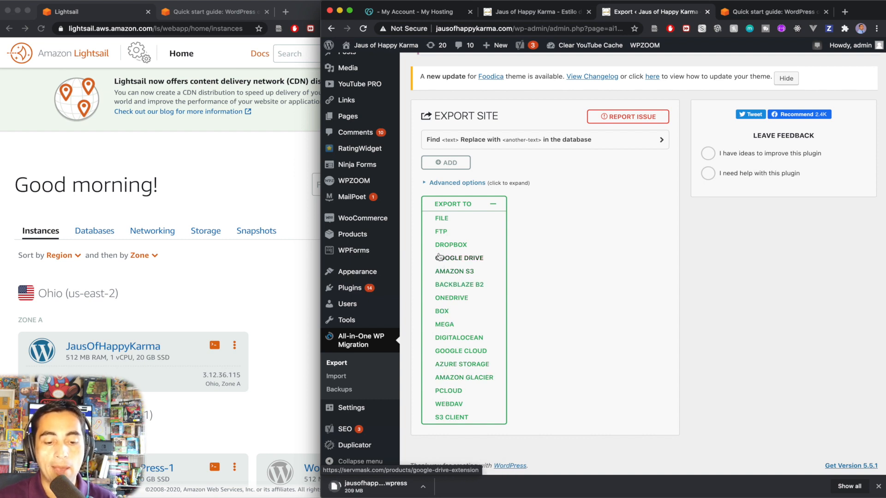
click(442, 218)
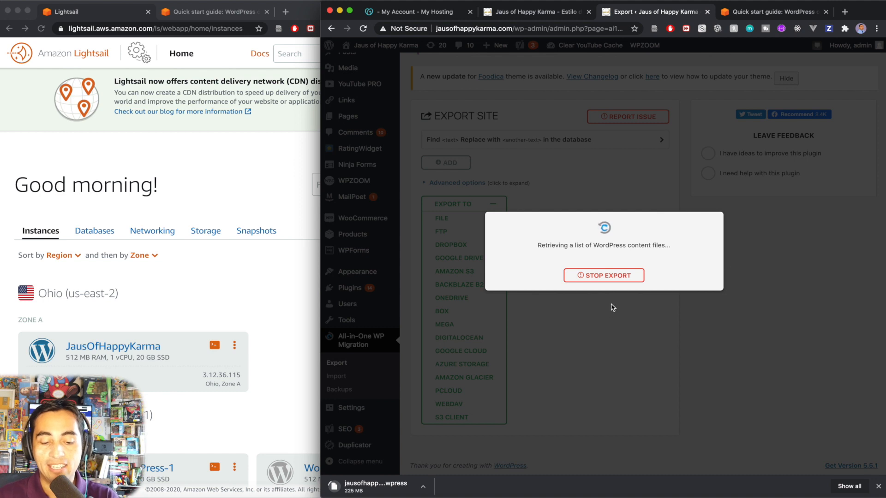
mouse_move(571, 392)
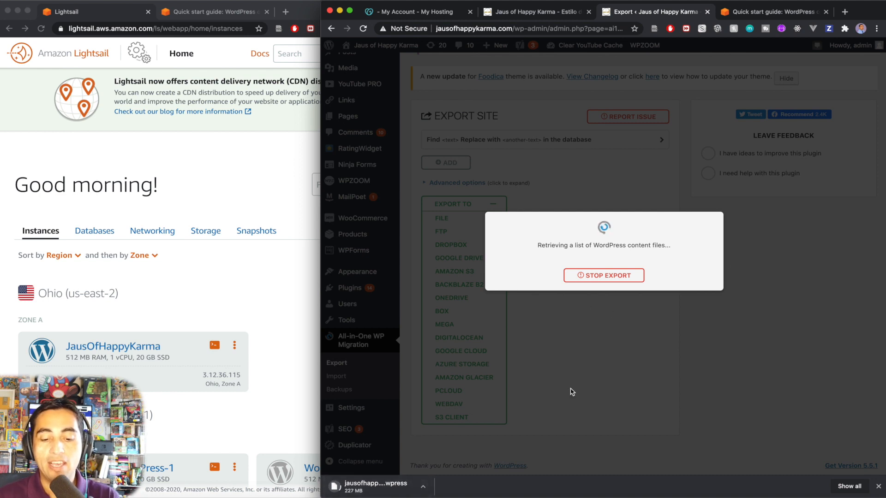
mouse_move(280, 260)
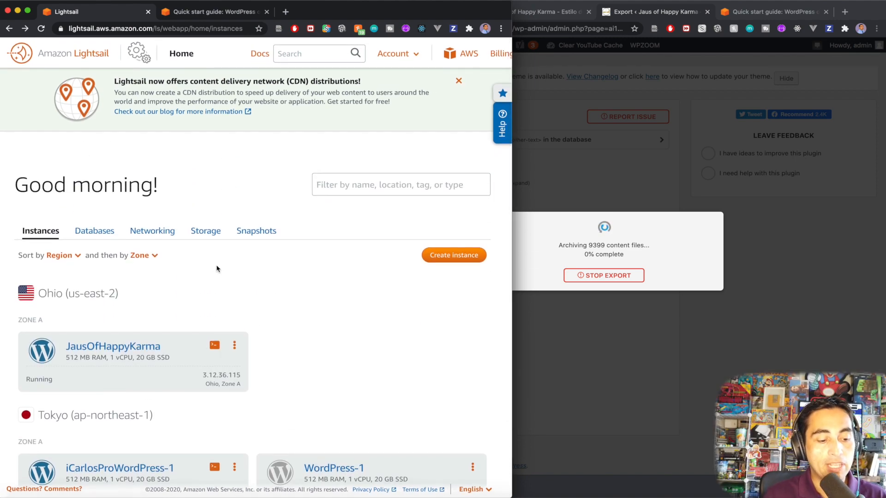
mouse_move(269, 291)
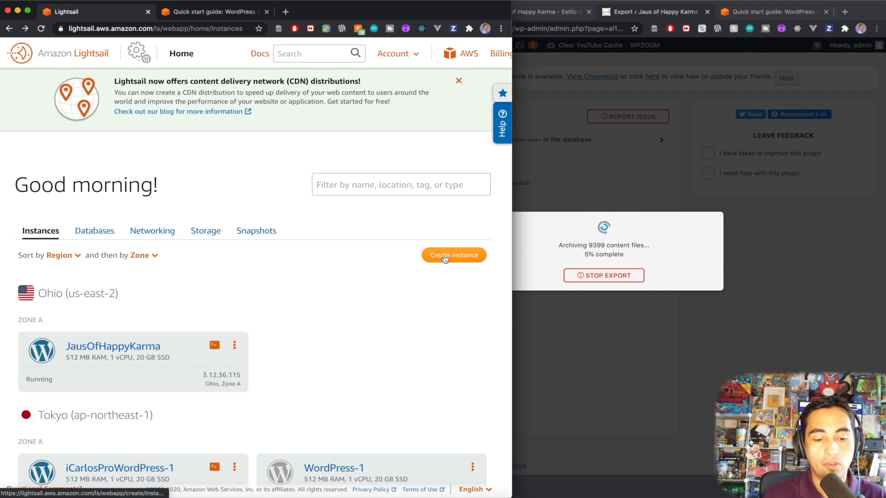
Start a new Lightsail instance and choose the Virginia (us-east-1) region.
click(455, 254)
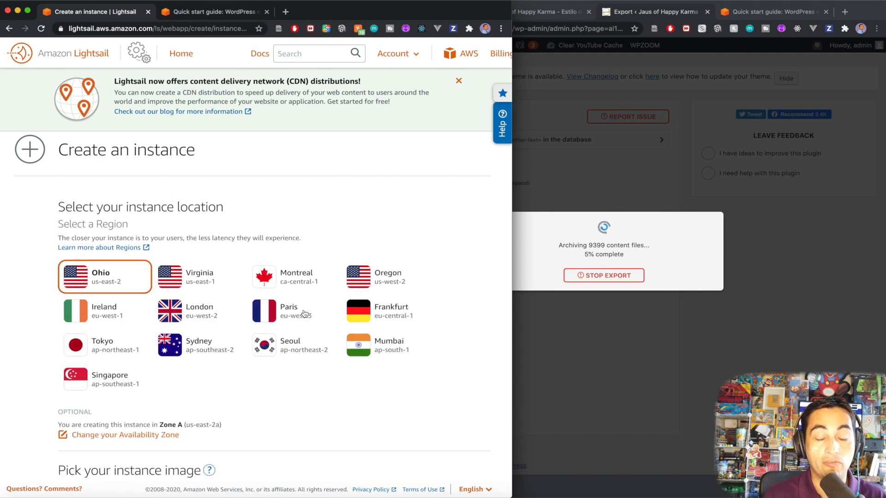
mouse_move(340, 384)
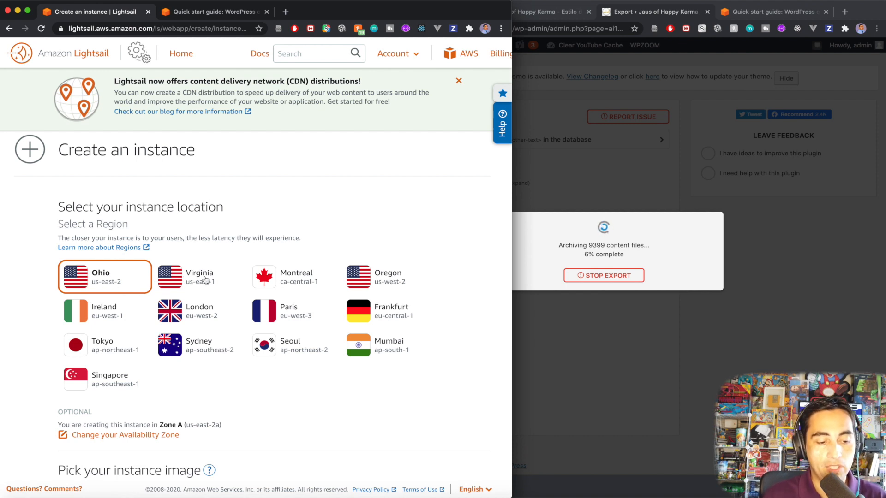
click(199, 277)
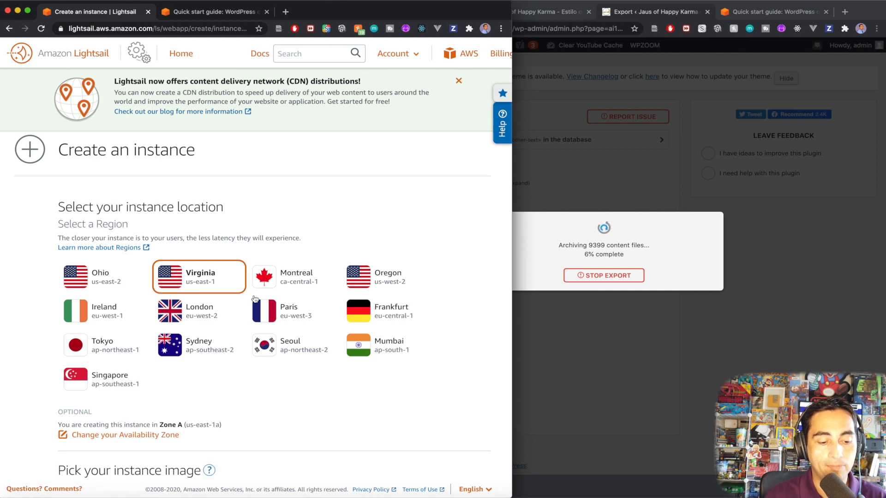
scroll(down, 3)
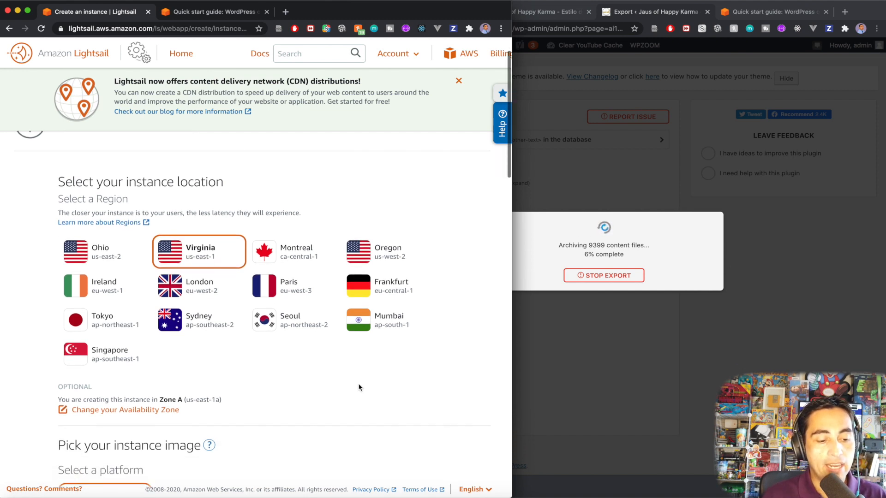
Keep the Apps + OS WordPress 5.4.2 blueprint and the $3.5 USD monthly plan.
scroll(down, 3)
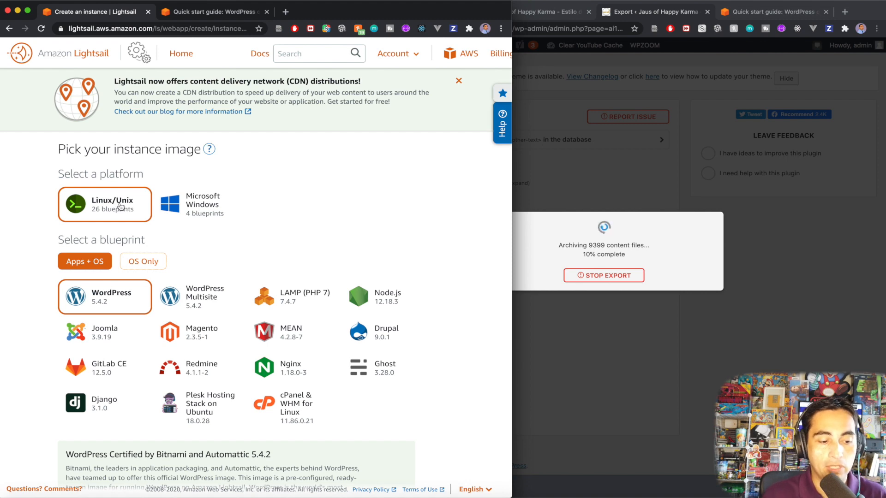
scroll(down, 3)
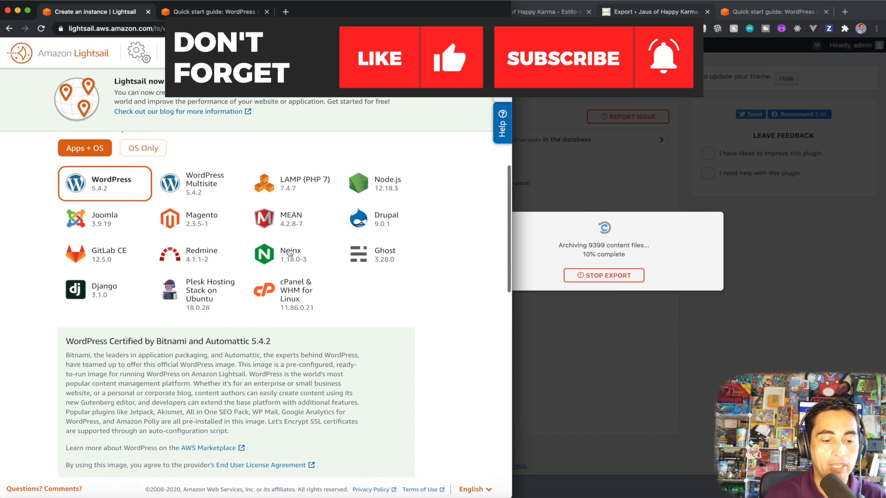
scroll(down, 3)
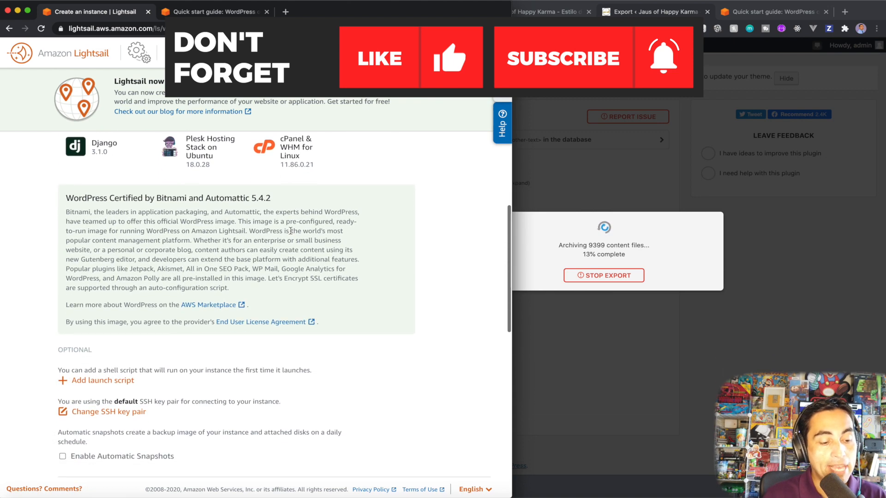
scroll(down, 3)
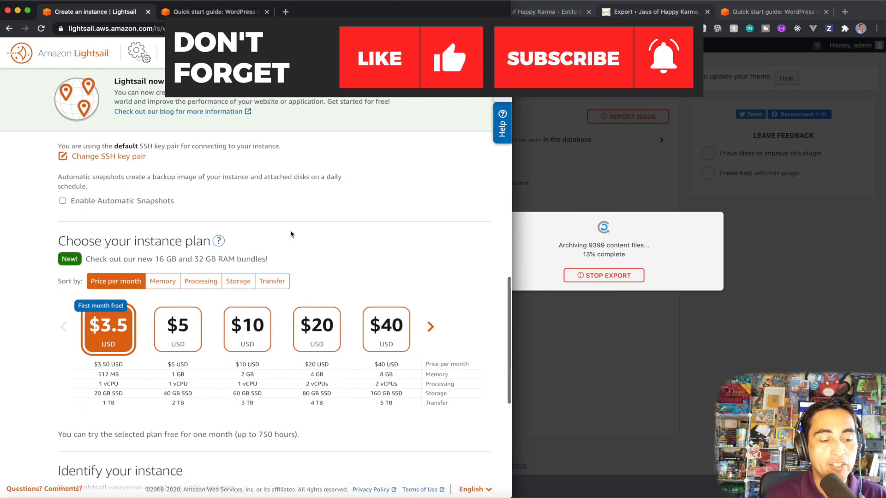
scroll(down, 3)
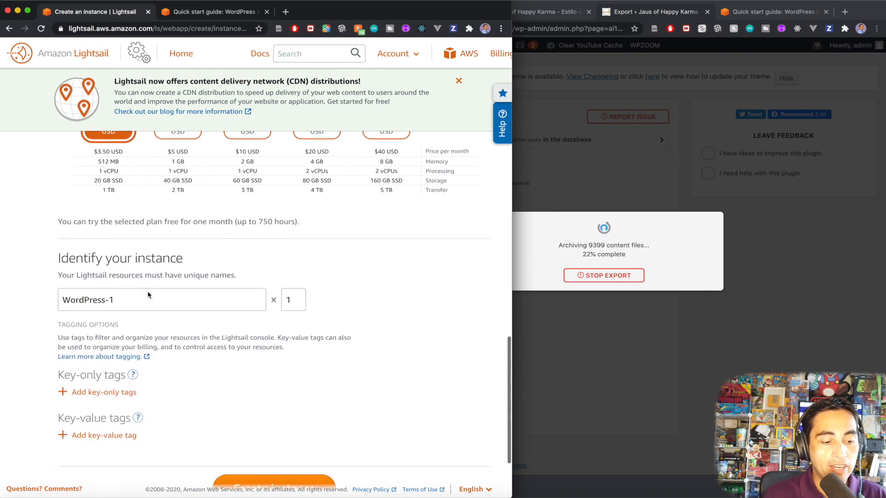
Name the instance JausOfHappyKarma2 and create it.
text(JausOh)
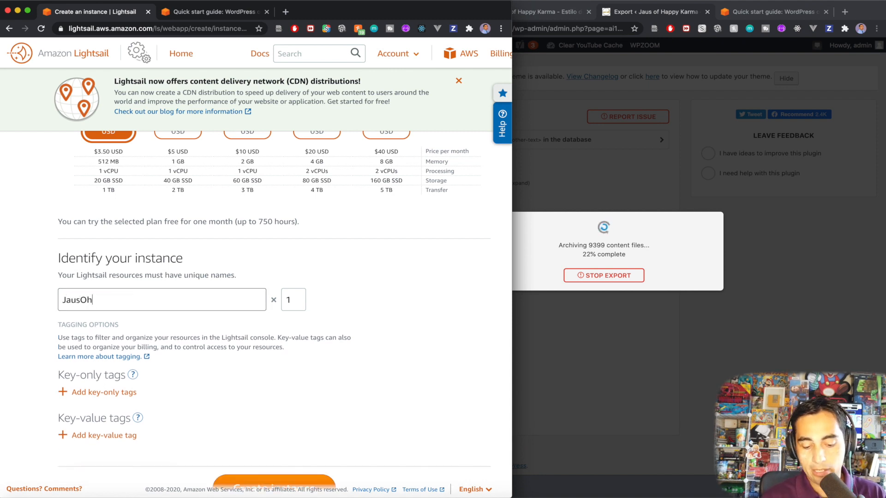
text(f)
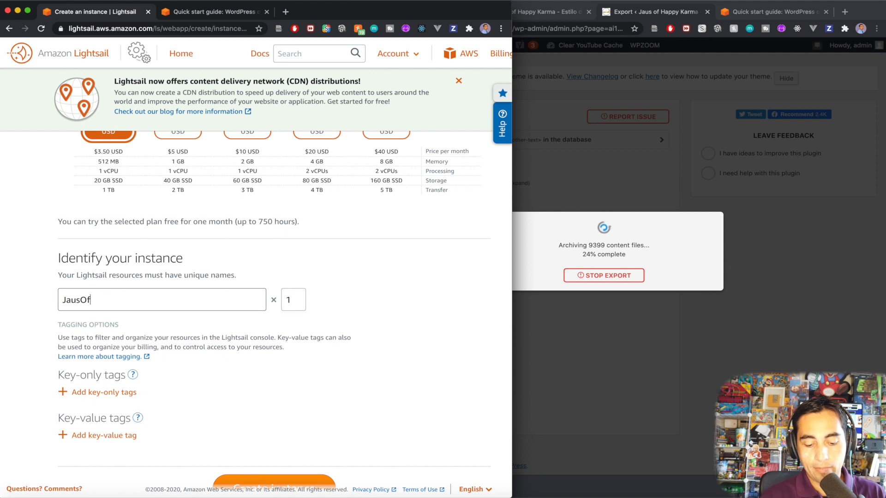
text(HappyKarma2)
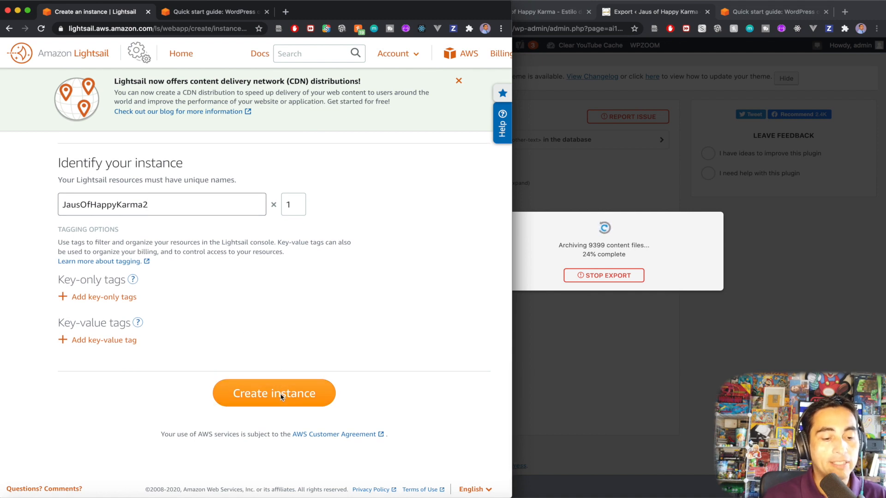
click(275, 393)
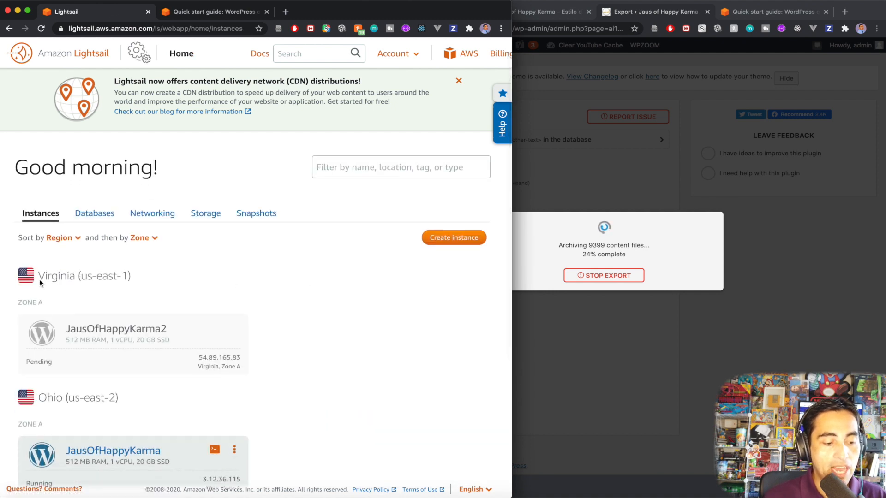
Once JausOfHappyKarma2 shows Running, open its Connect details with public IP 54.89.165.83.
scroll(down, 3)
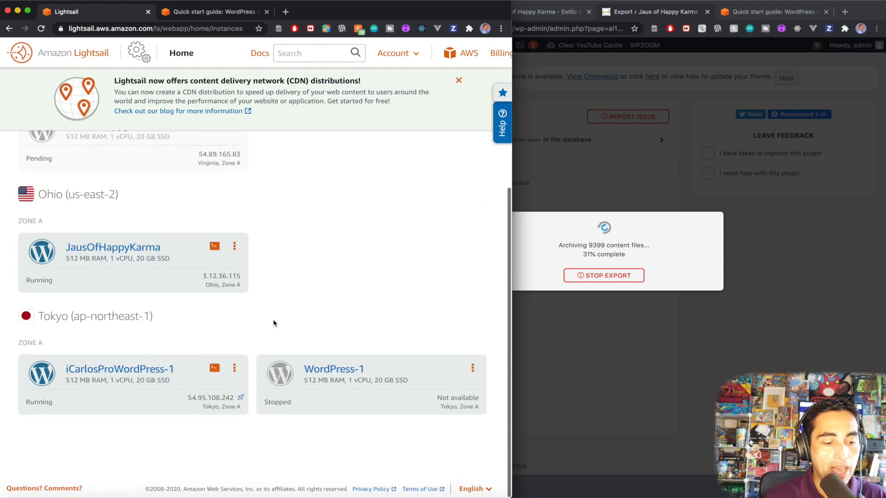
mouse_move(148, 283)
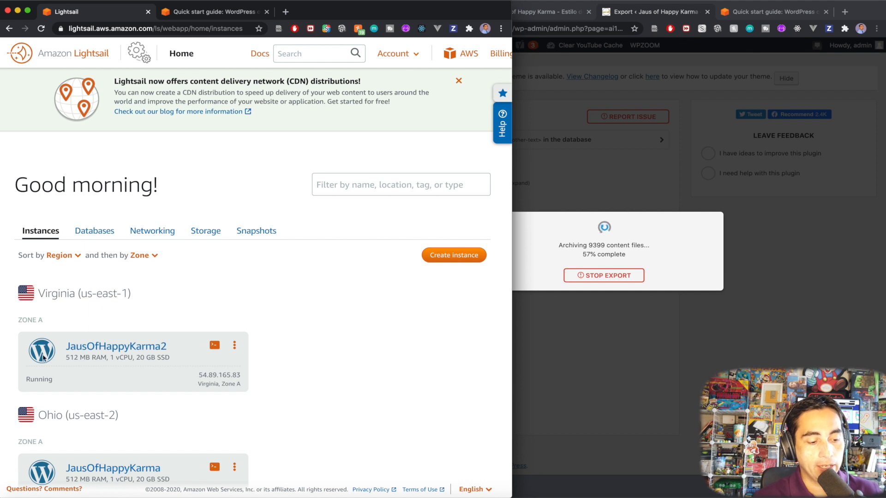
click(116, 346)
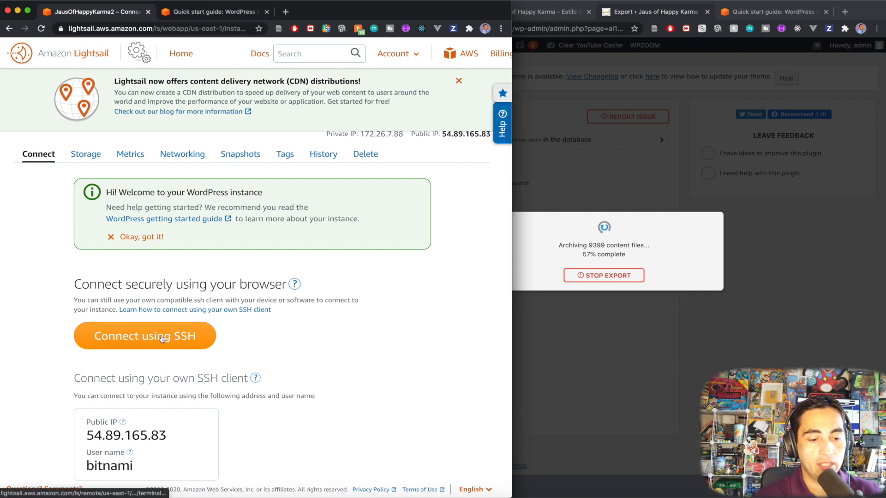
Connect via browser SSH, run 'cat bitnami_application_password', and select the public IP to copy.
click(145, 336)
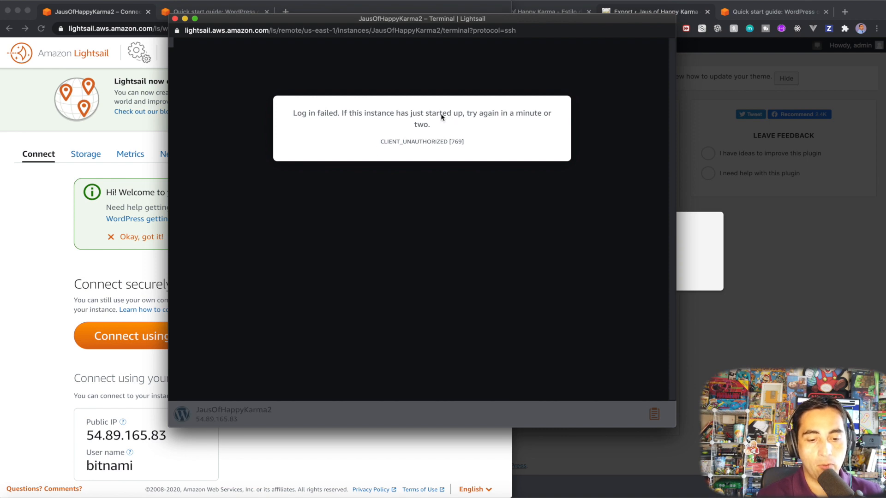
mouse_move(450, 147)
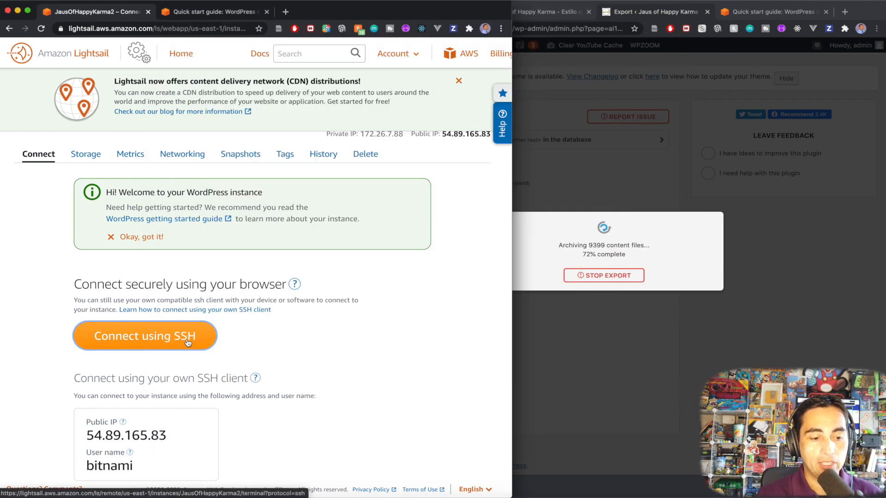
click(145, 335)
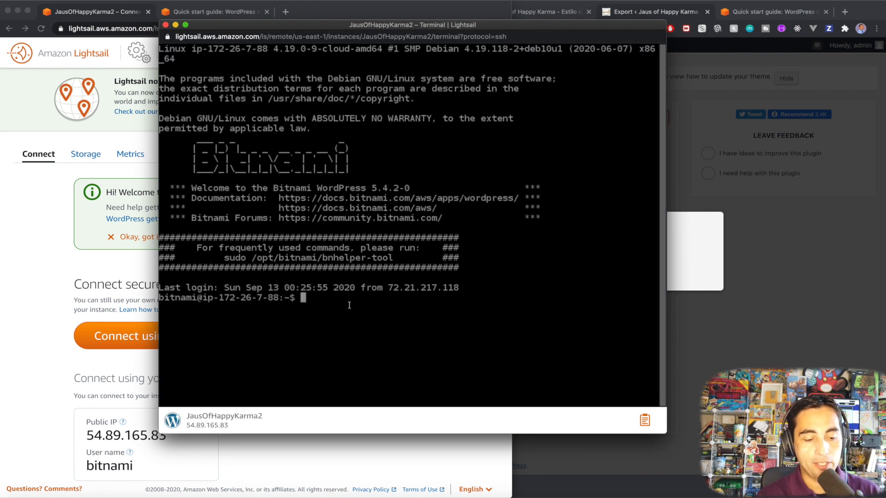
text(cat bitnami_application_password)
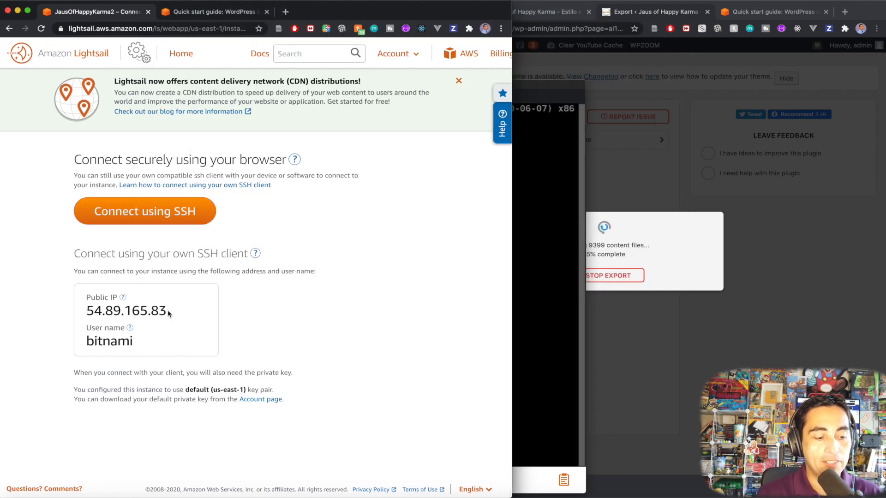
double_click(126, 311)
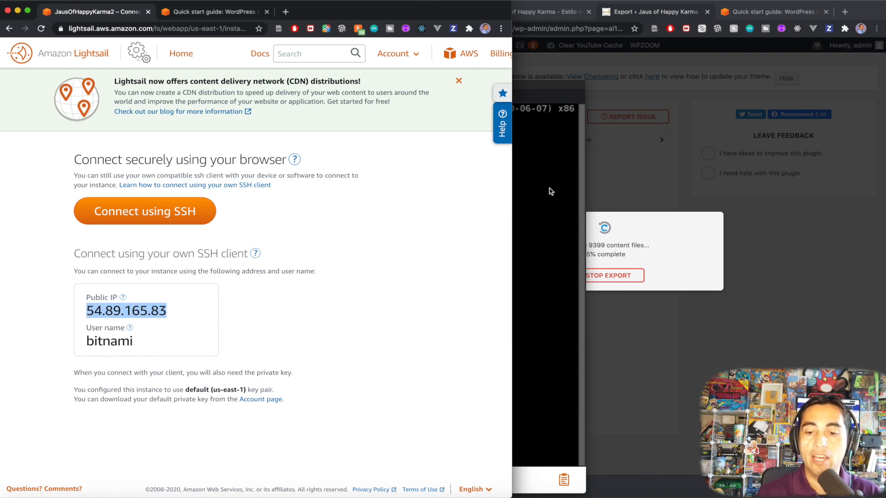
In the other browser window, load the new instance's default blog at 54.89.165.83.
click(854, 11)
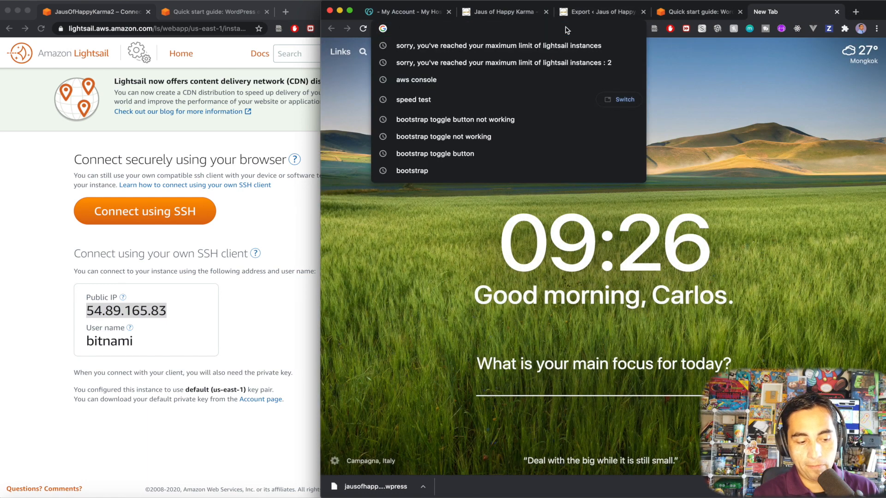
text(54.95.108.242/wp-admin)
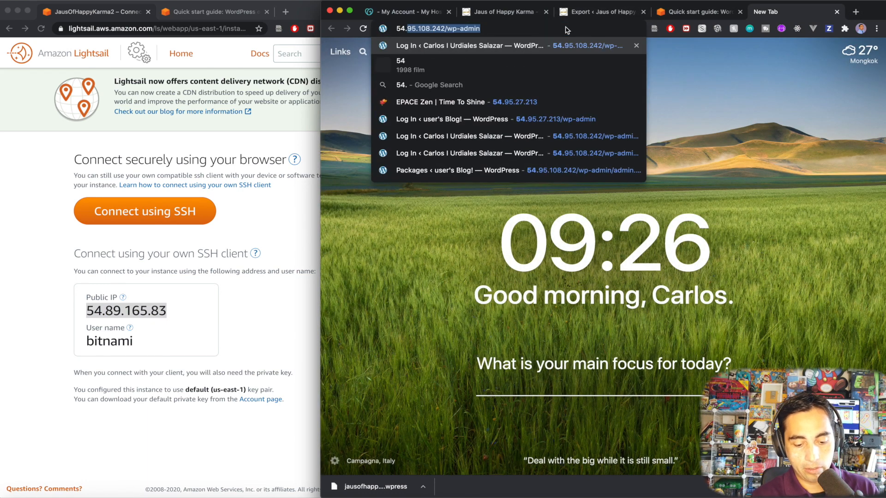
text(54.89.165.83)
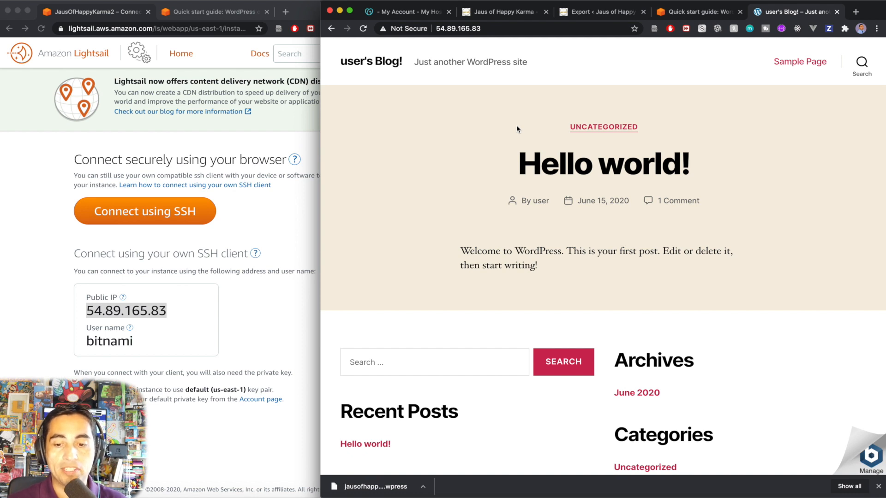
mouse_move(490, 154)
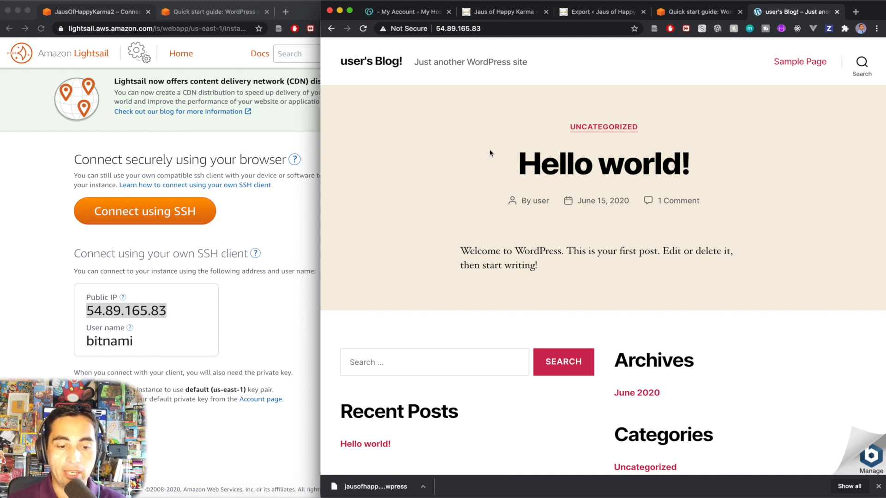
click(458, 29)
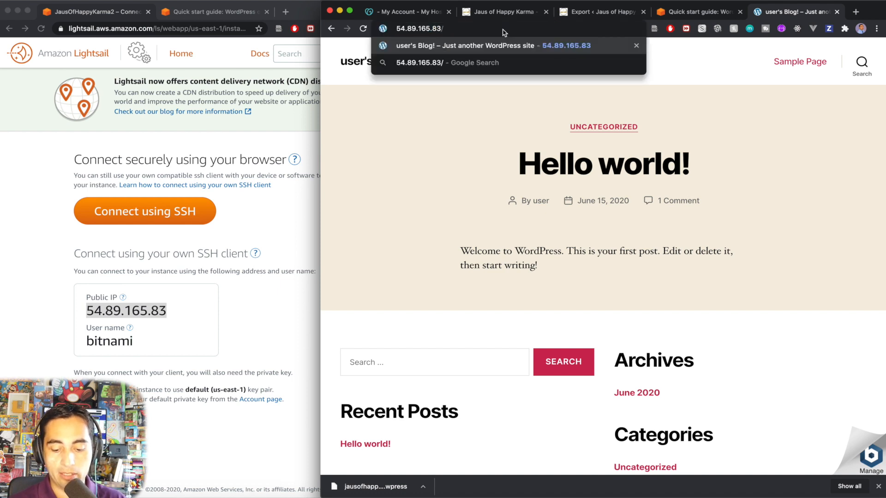
Log in to 54.89.165.83/wp-admin as user with the Bitnami password.
text(wp-a)
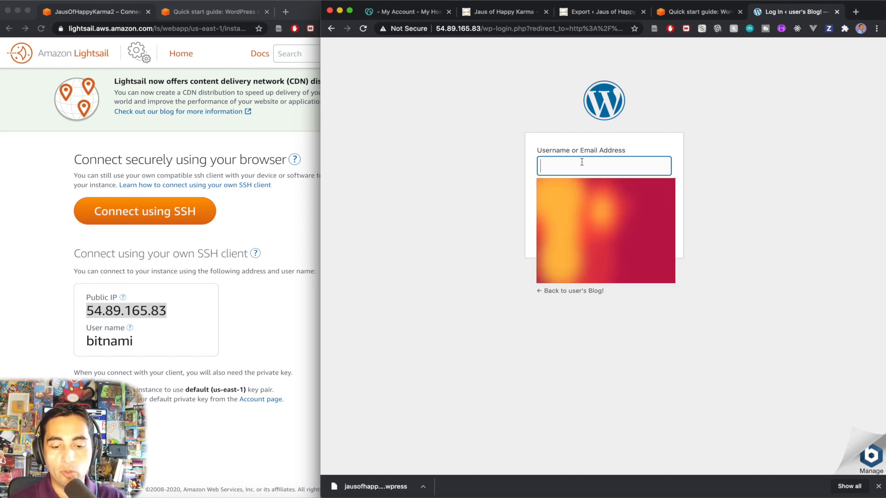
text(user)
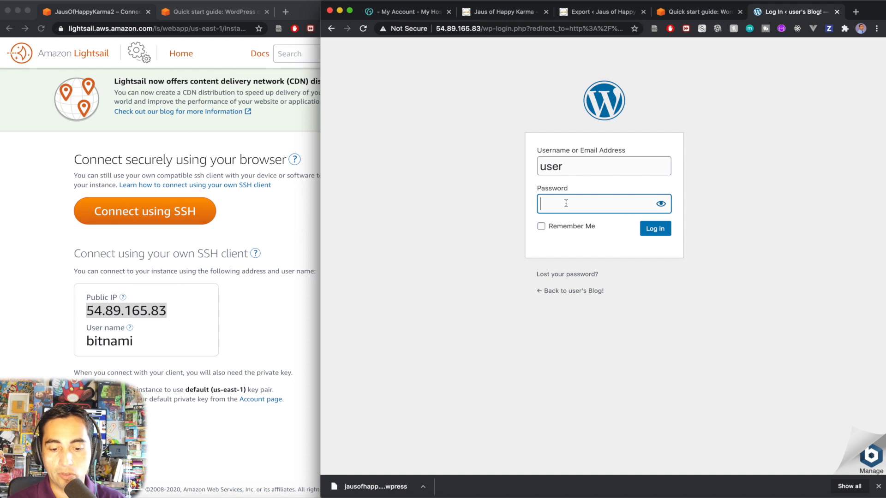
text(password)
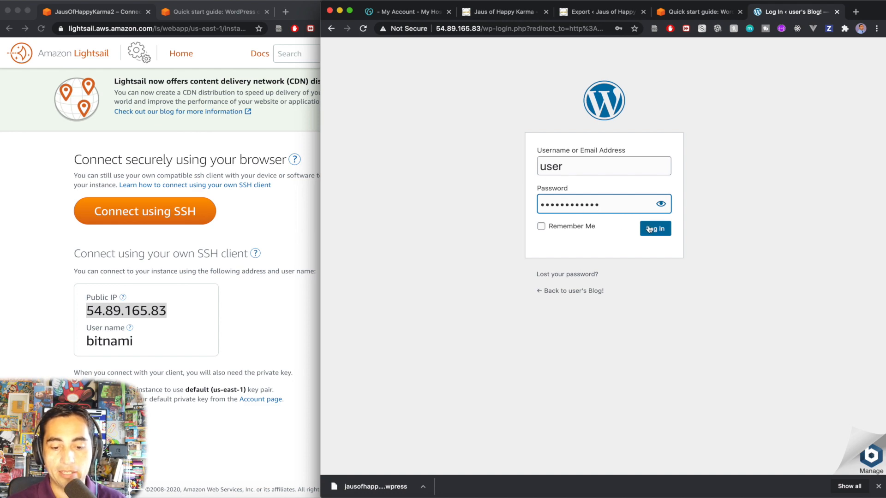
click(655, 228)
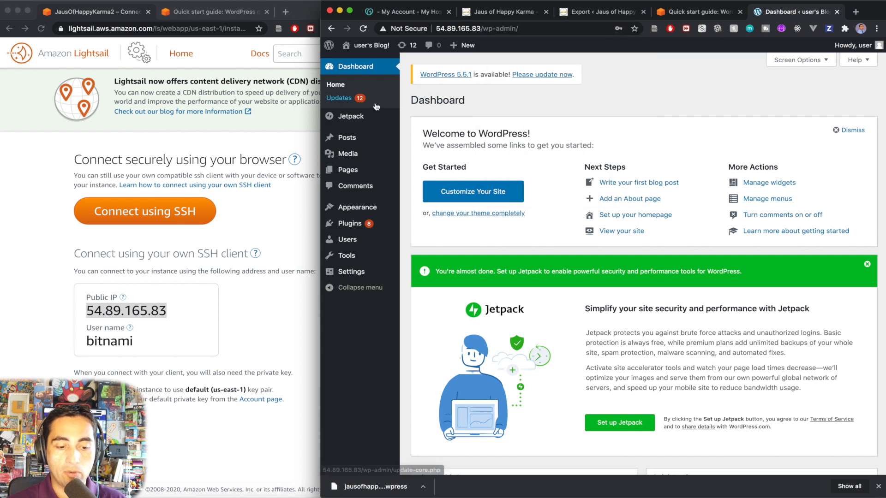
mouse_move(348, 170)
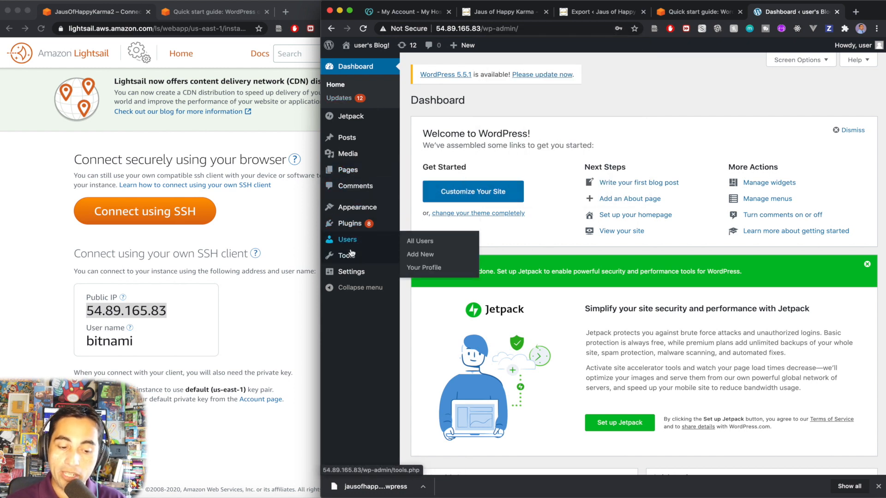
mouse_move(351, 224)
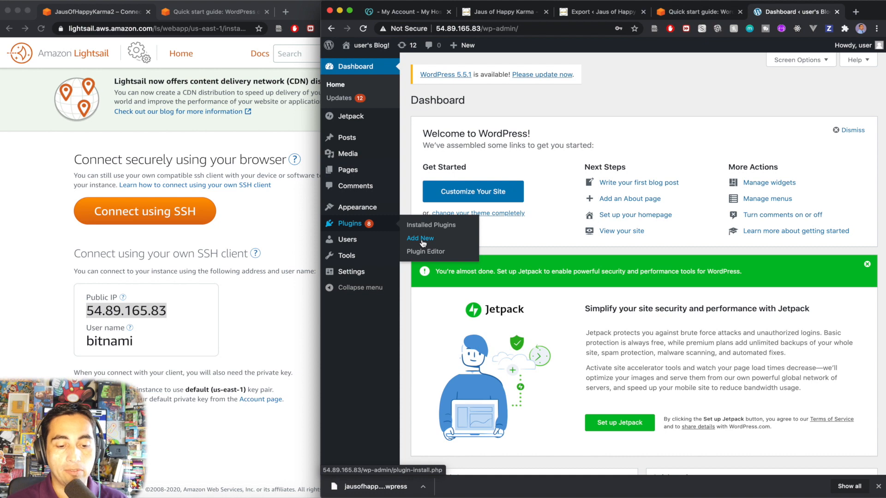
Search Add Plugins for 'all in one wp' and update All-in-One WP Migration.
click(420, 238)
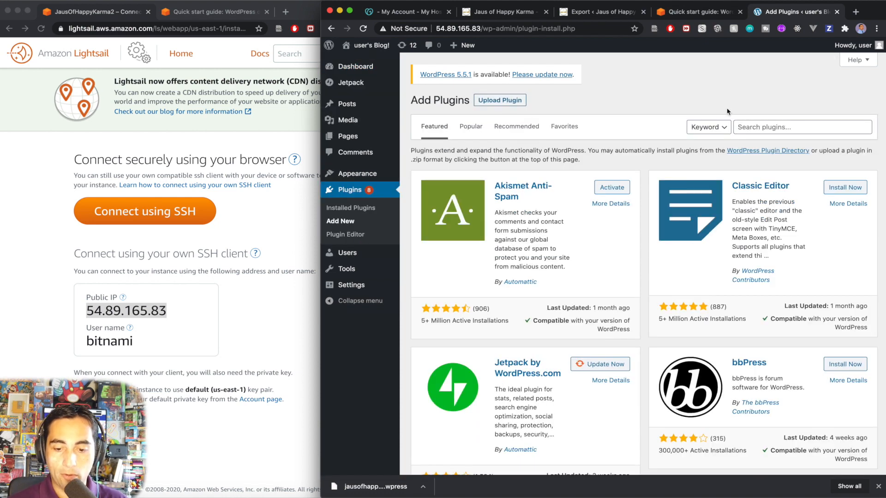
text(wp)
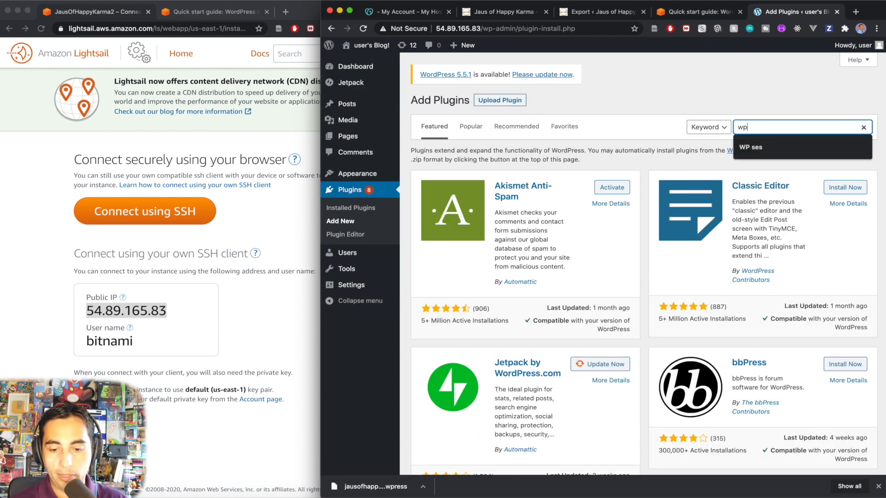
key(Enter)
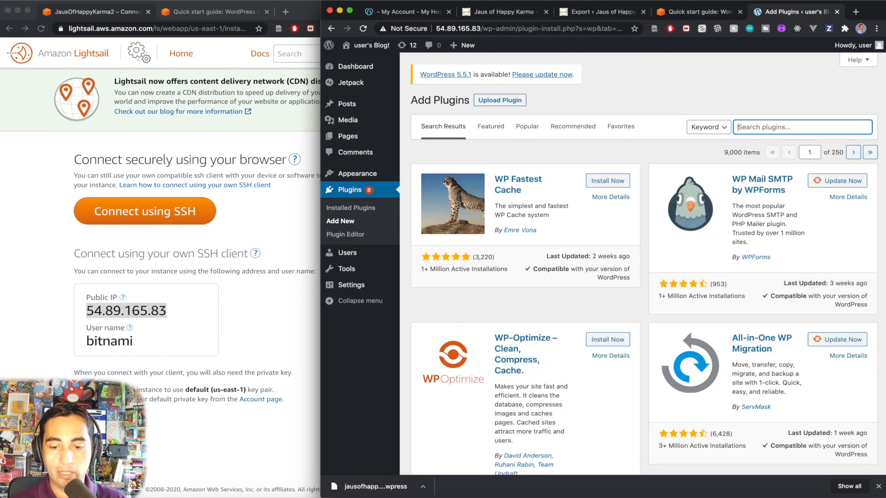
text(all in one wp)
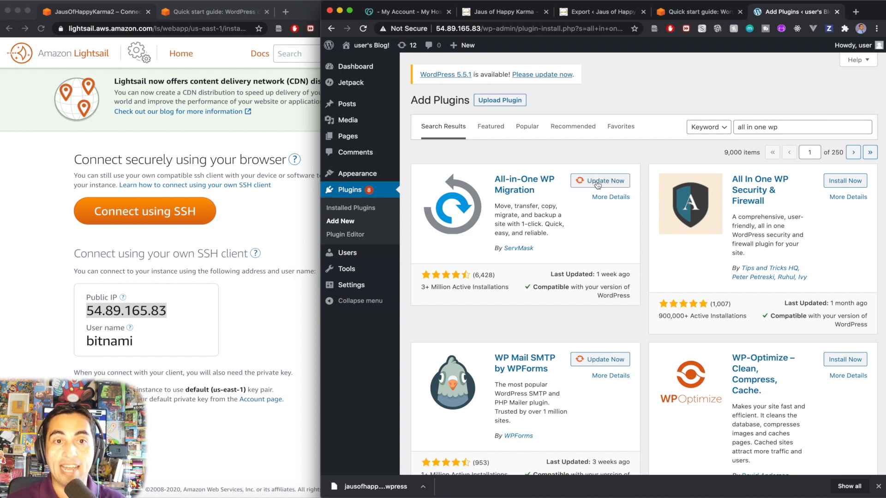
click(601, 180)
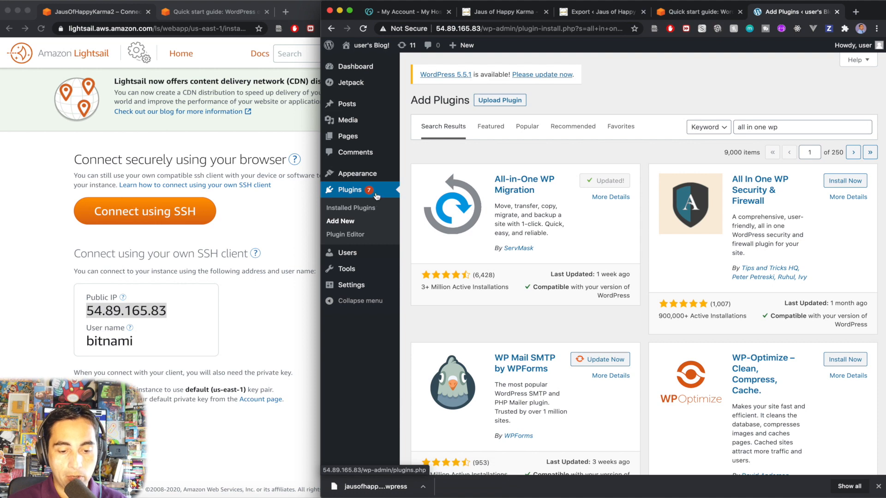
Activate All-in-One WP Migration from the Installed Plugins list.
click(351, 207)
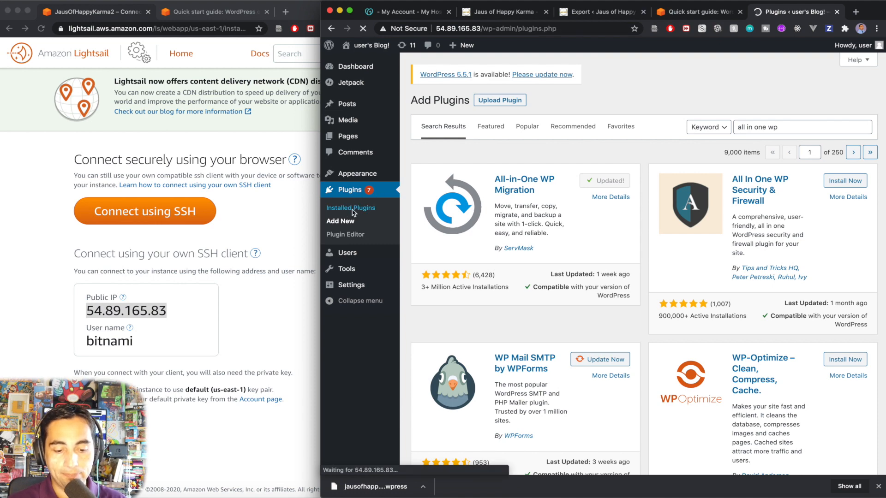
click(350, 207)
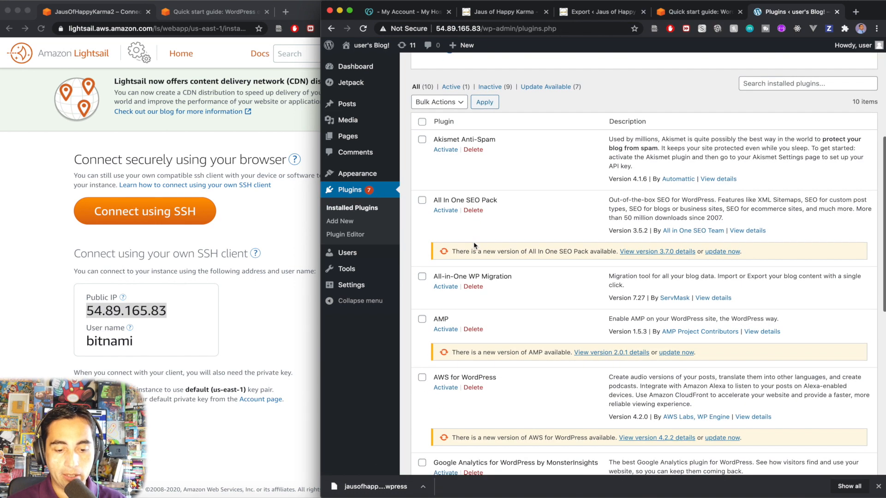
scroll(down, 3)
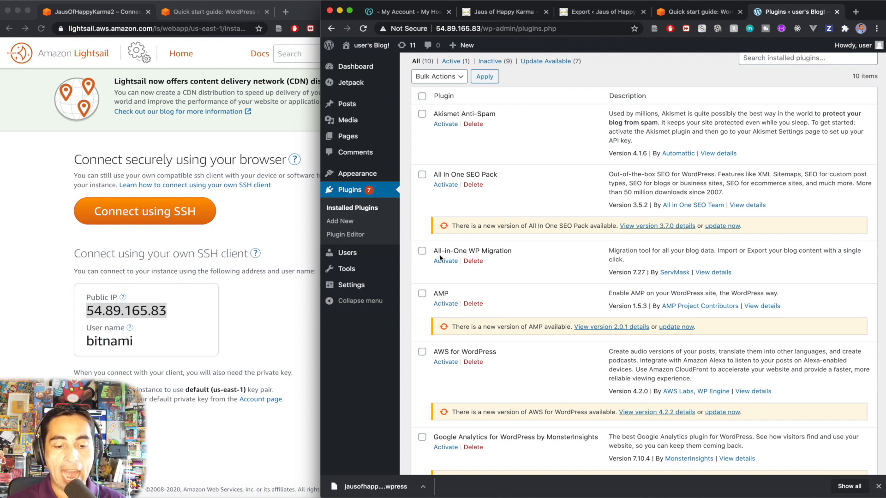
click(445, 260)
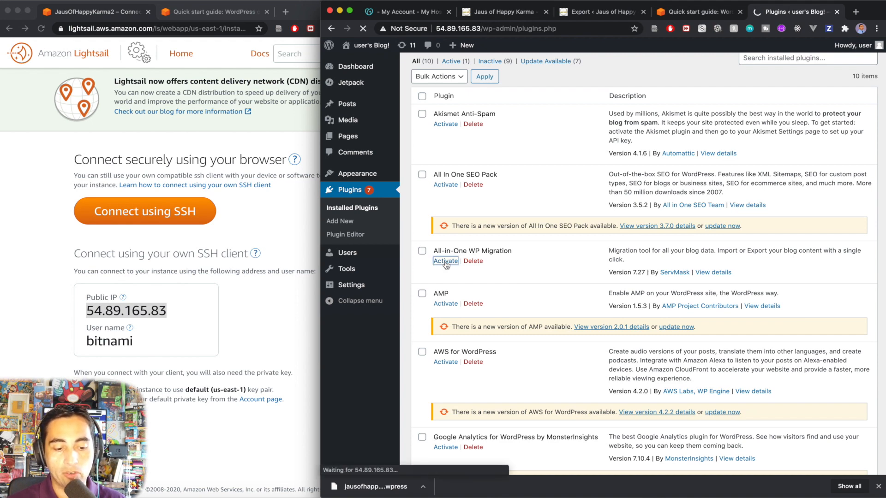
click(444, 260)
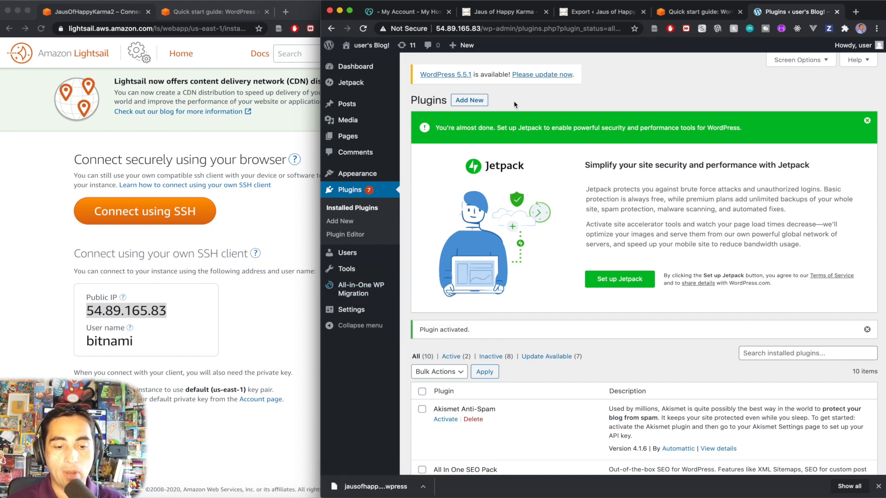
Upload and install all-in-one-wp-migration-unlimited-extension.zip via Upload Plugin.
click(468, 100)
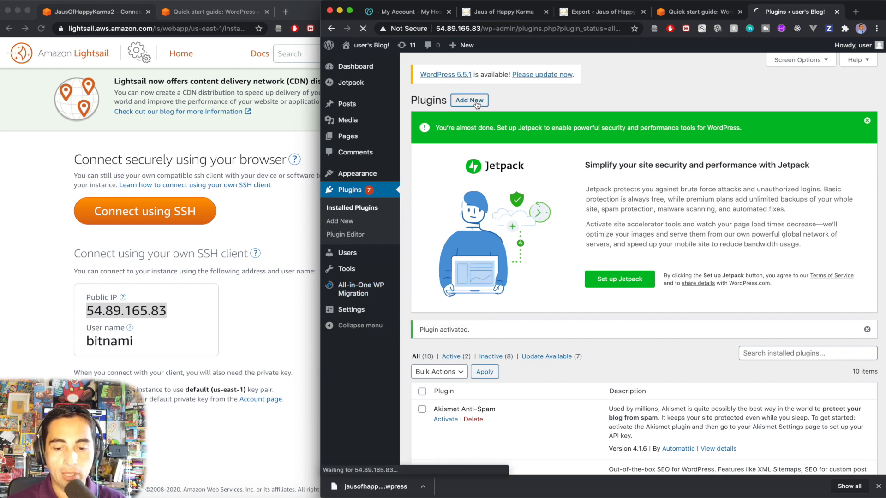
click(468, 100)
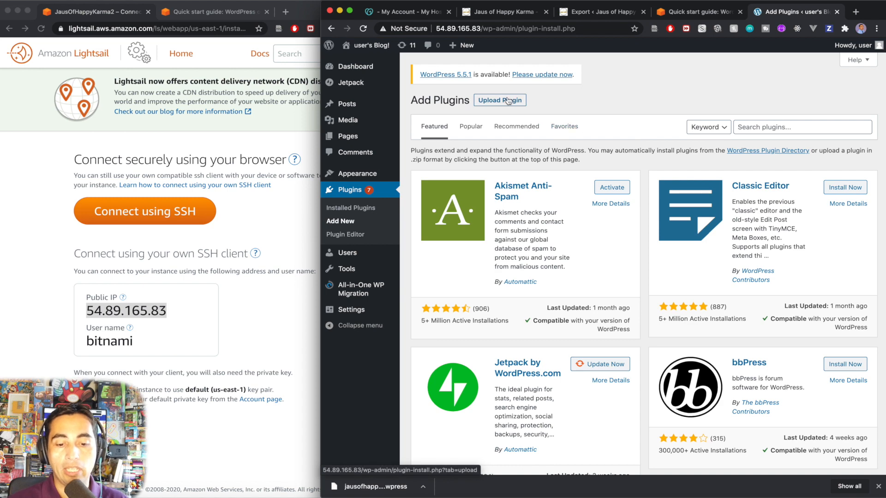
click(499, 100)
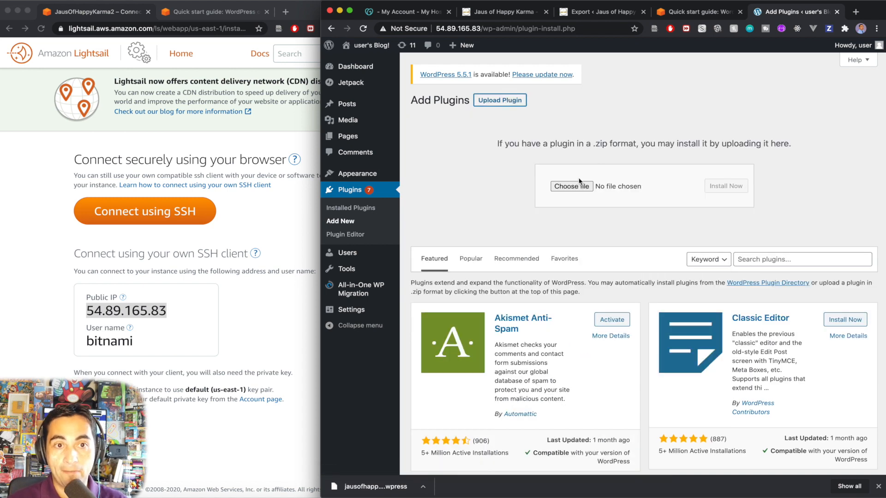
mouse_move(572, 186)
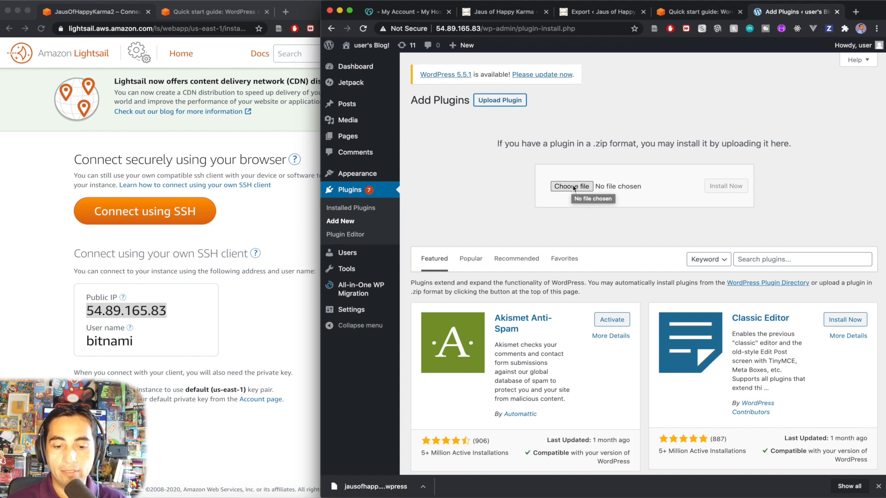
click(572, 185)
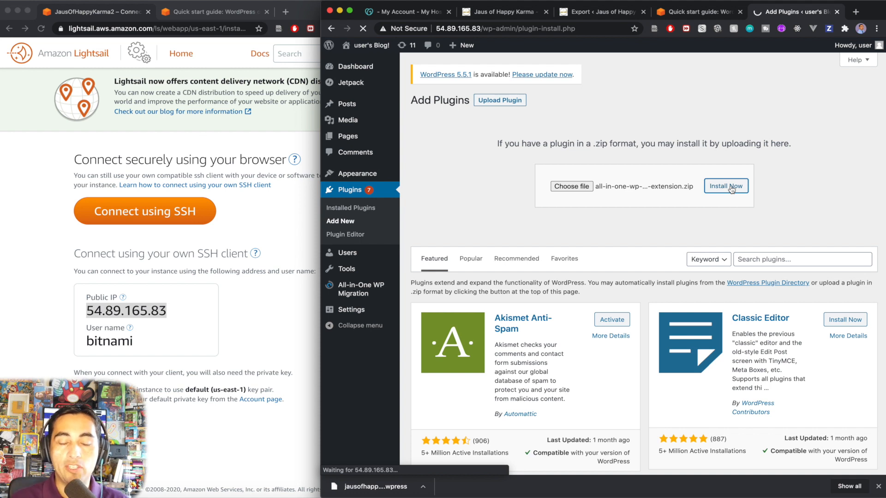
click(726, 186)
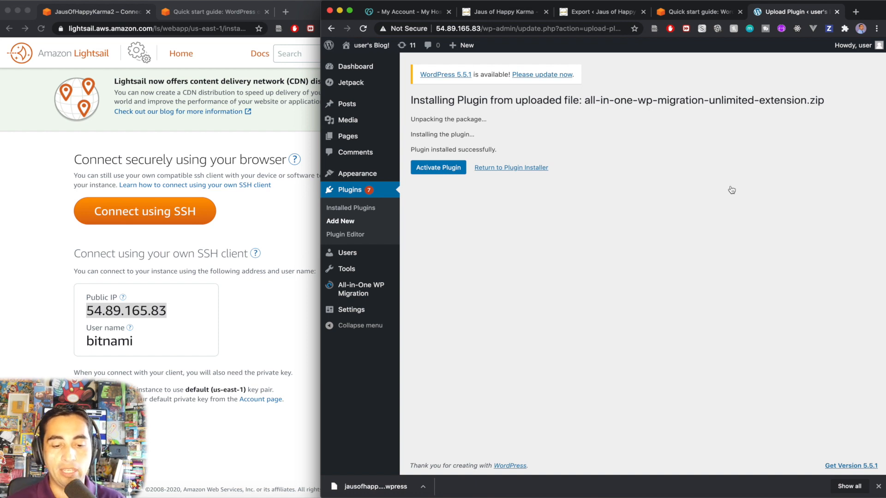
mouse_move(493, 224)
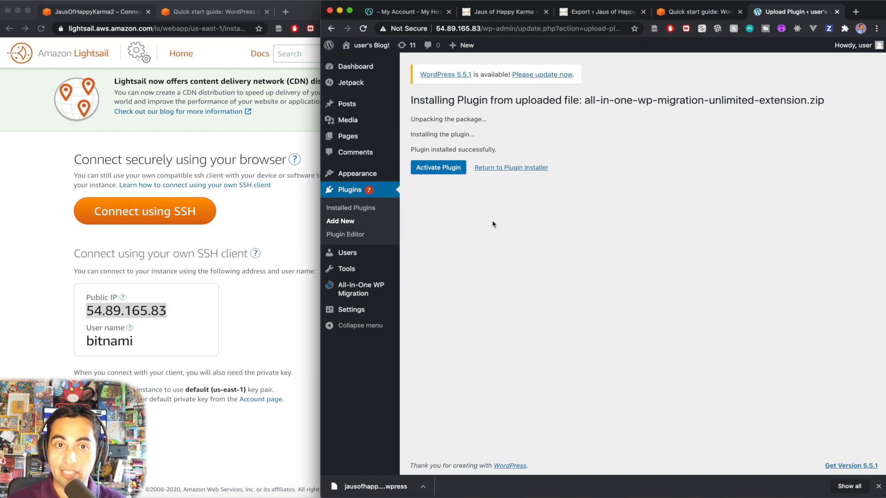
mouse_move(457, 180)
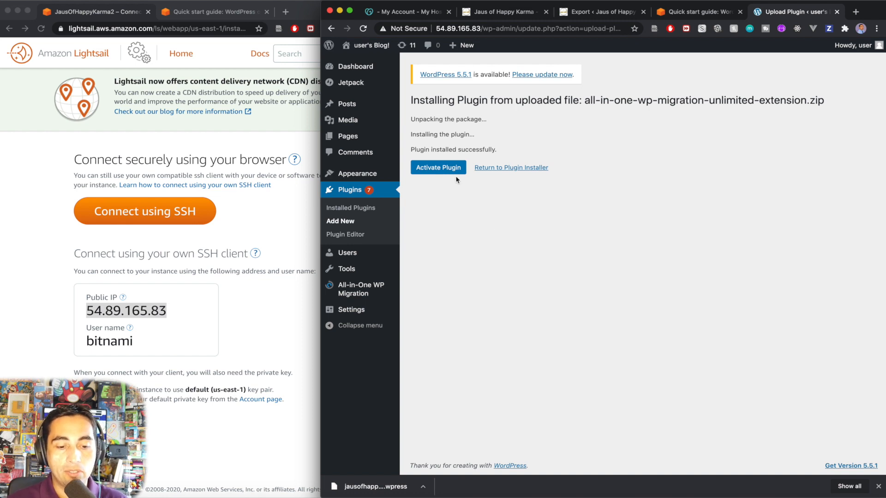
Activate the newly installed unlimited extension.
click(437, 167)
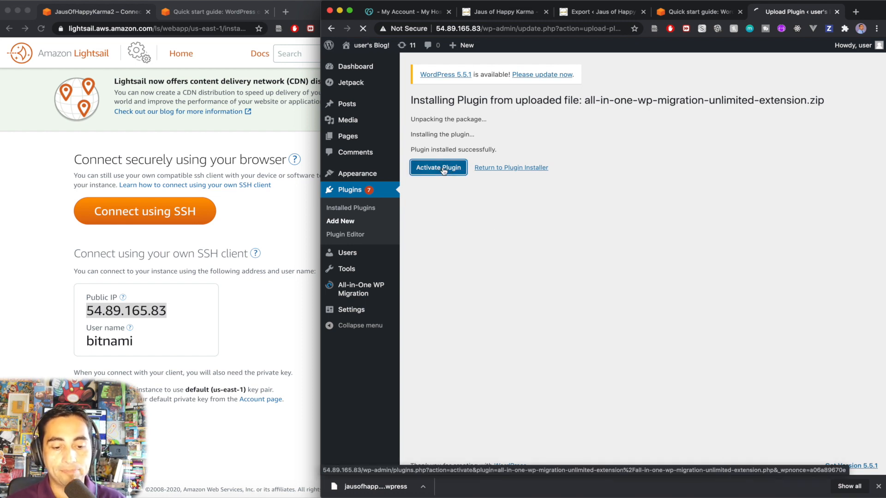
click(438, 167)
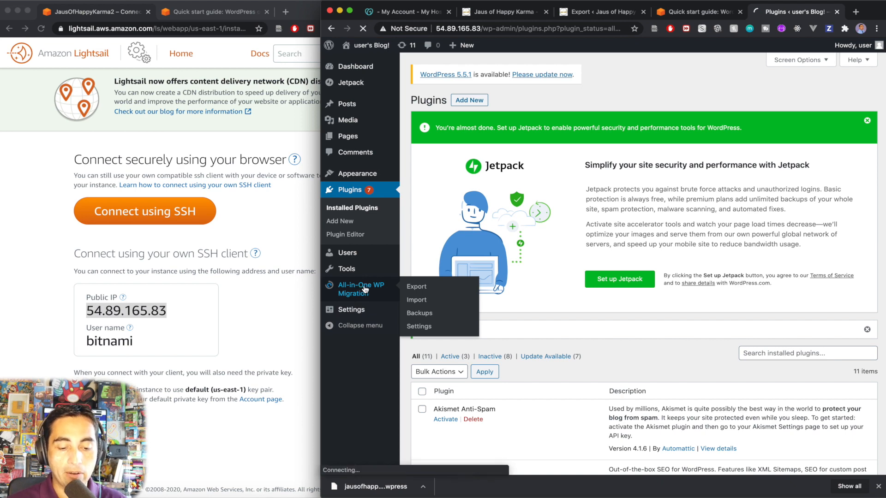
Start an All-in-One WP Migration import from the jausofhappykarma .wpress backup file.
click(416, 286)
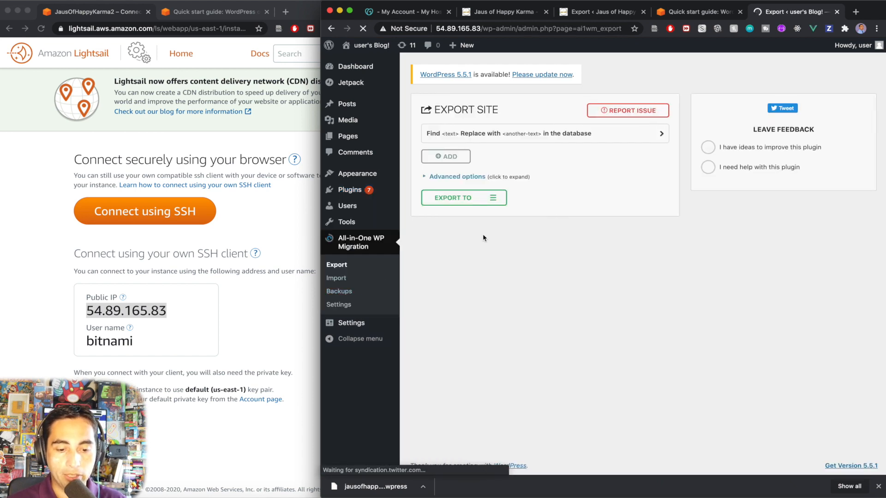
mouse_move(336, 277)
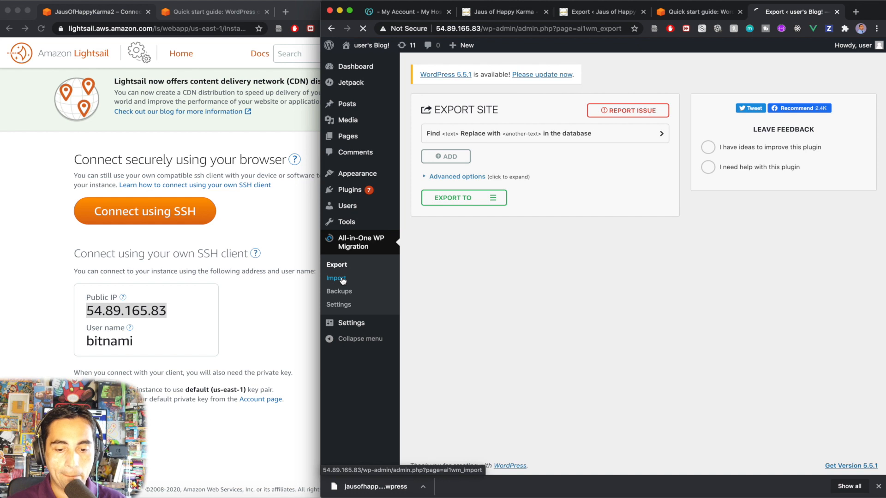
click(336, 278)
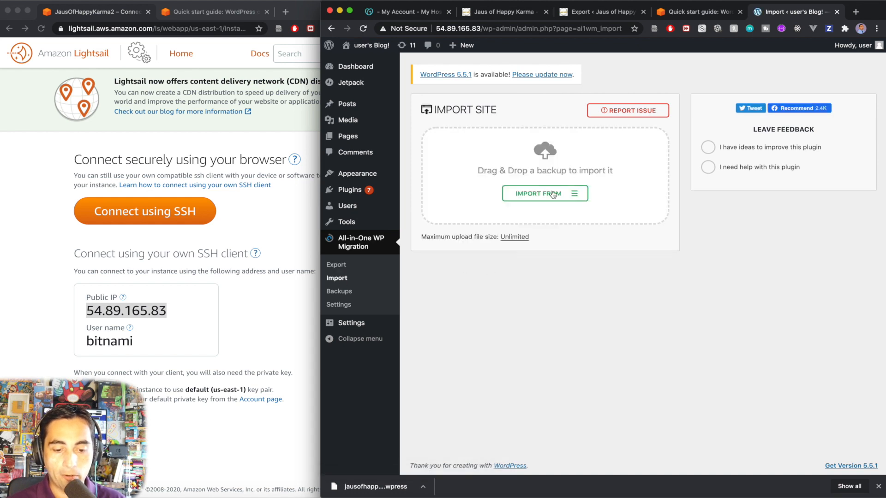
click(545, 193)
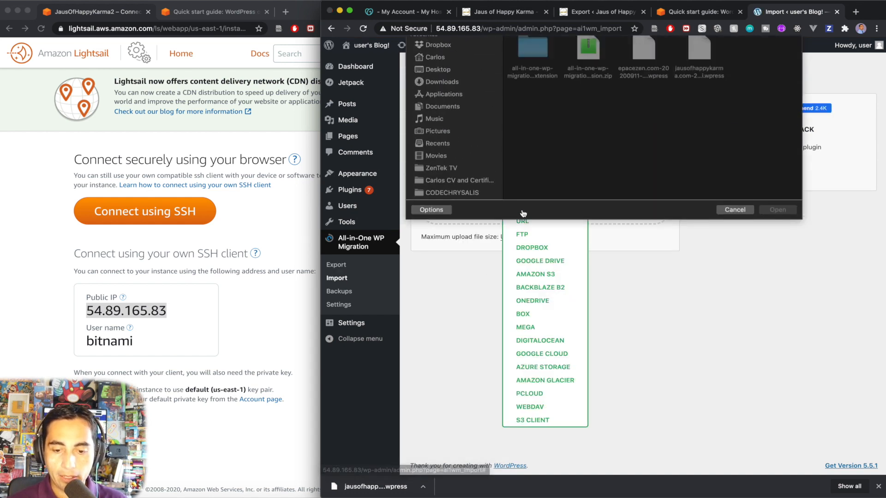
click(699, 83)
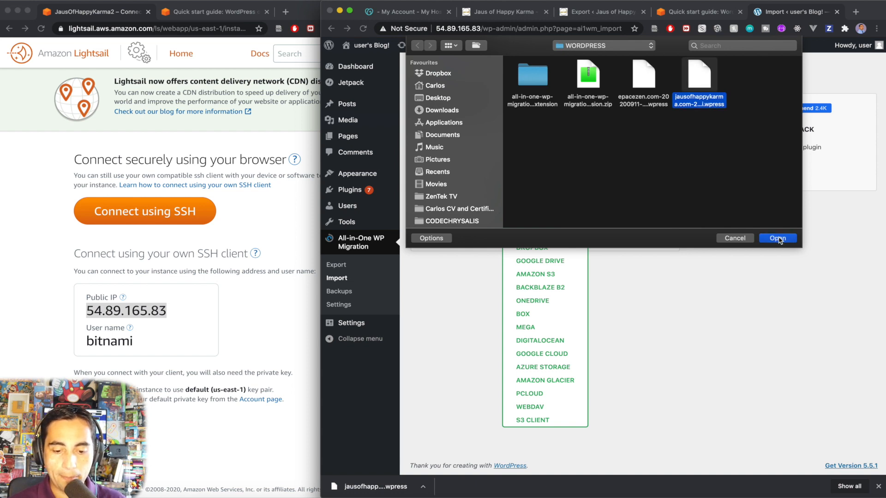
click(777, 238)
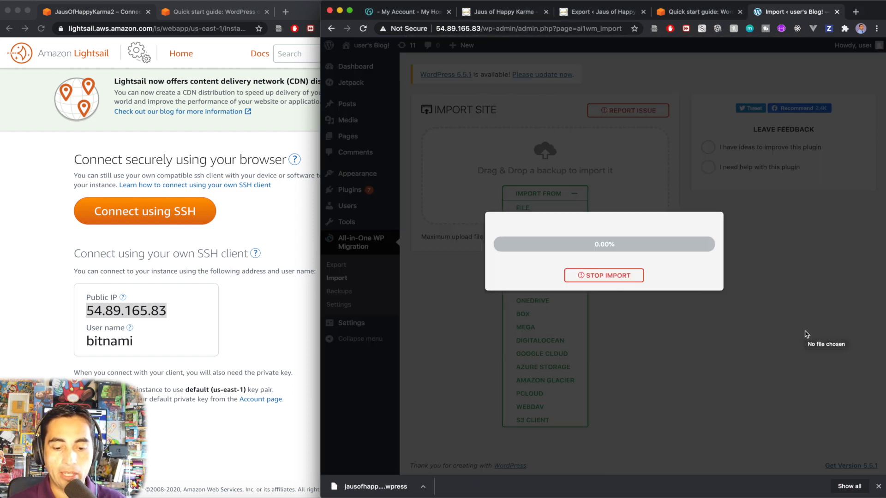
mouse_move(800, 290)
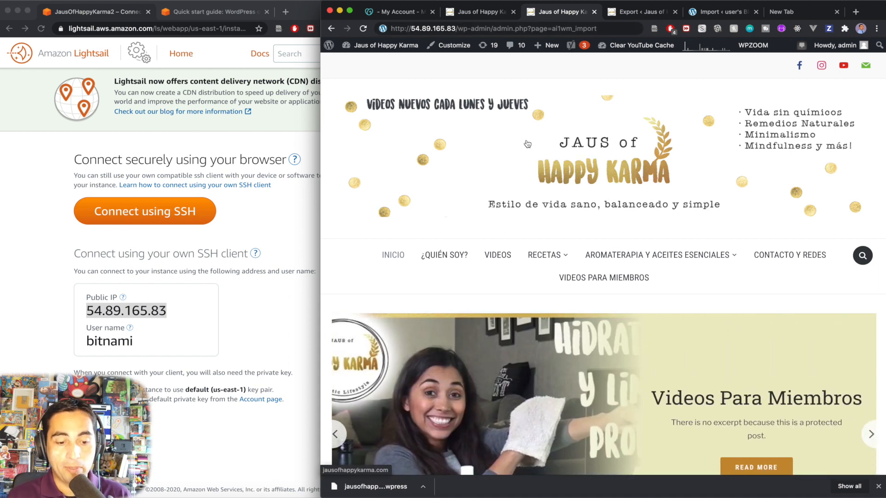
Scroll through the imported Jaus of Happy Karma home page, then return to Lightsail's instances list.
scroll(down, 3)
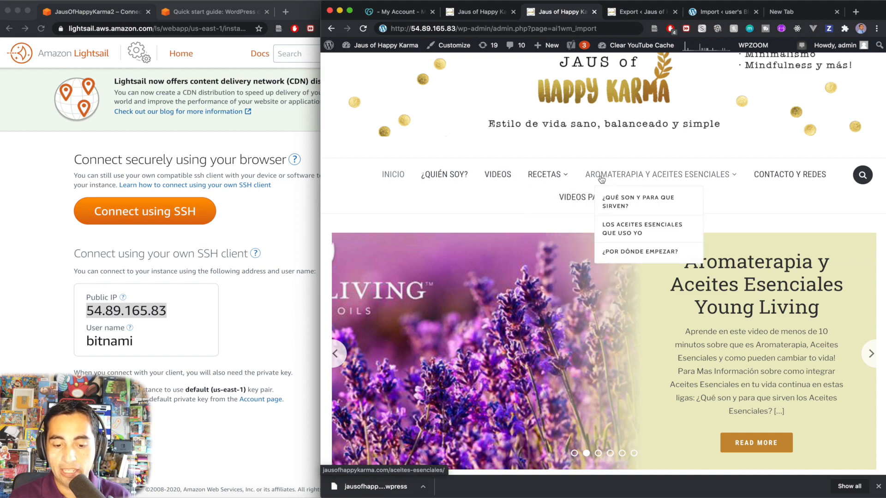
scroll(down, 3)
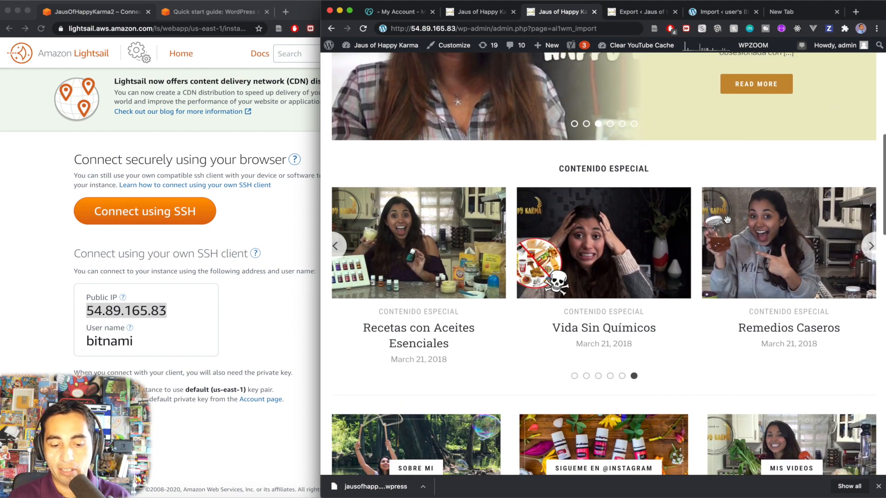
scroll(down, 3)
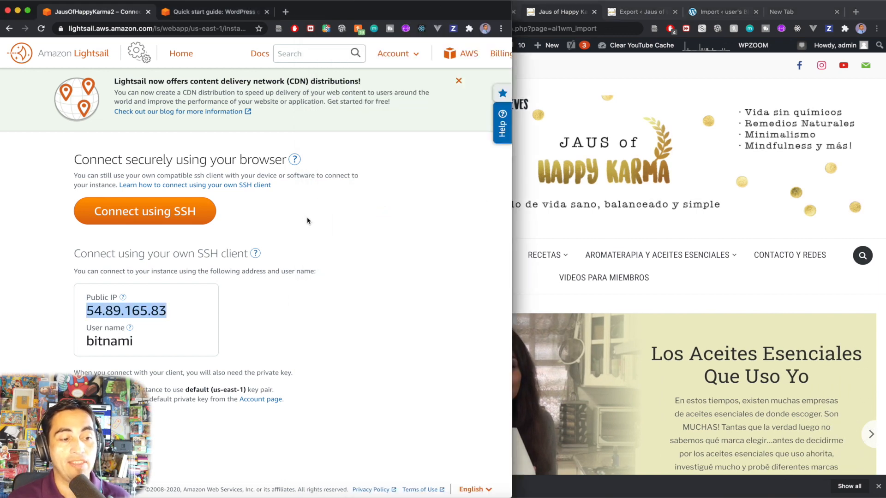
click(181, 54)
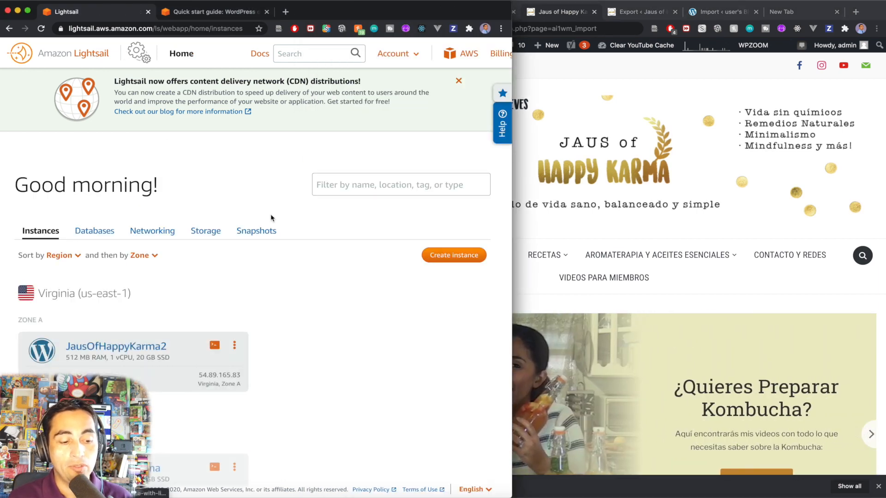